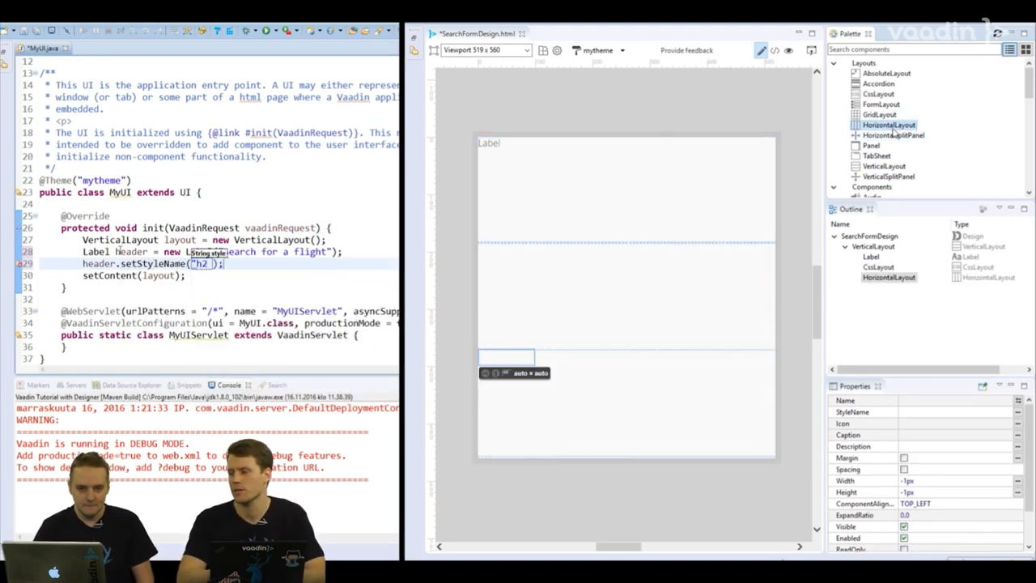
# Step: Write the colored h2 header label and the tripSelections CssLayout with Round-Trip and One-Way buttons
pyautogui.write('colored')
pyautogui.click(954, 411)
pyautogui.write('h2 col')
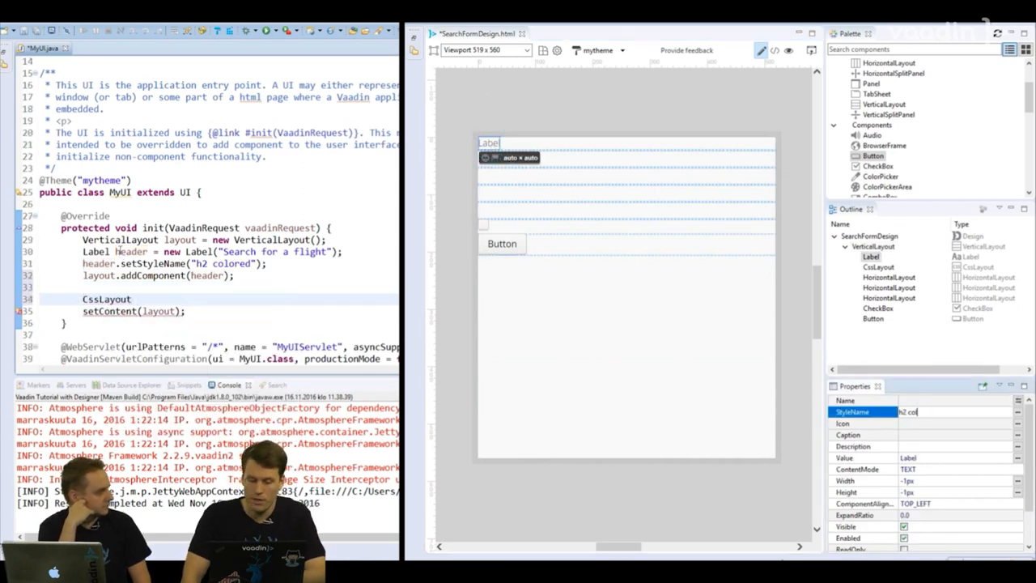
pyautogui.write('trips')
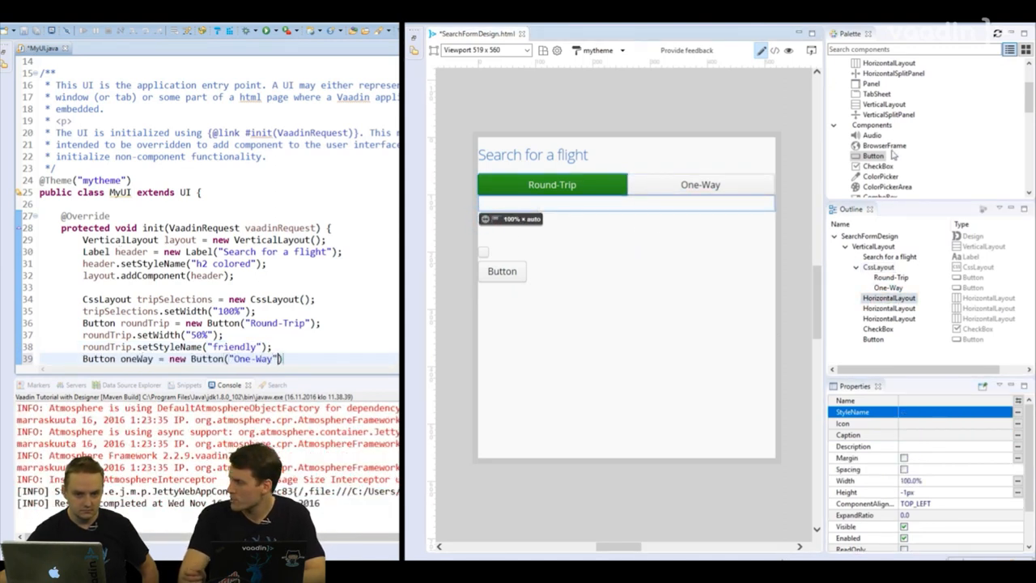
pyautogui.write('oneWay.setWidth("50%");')
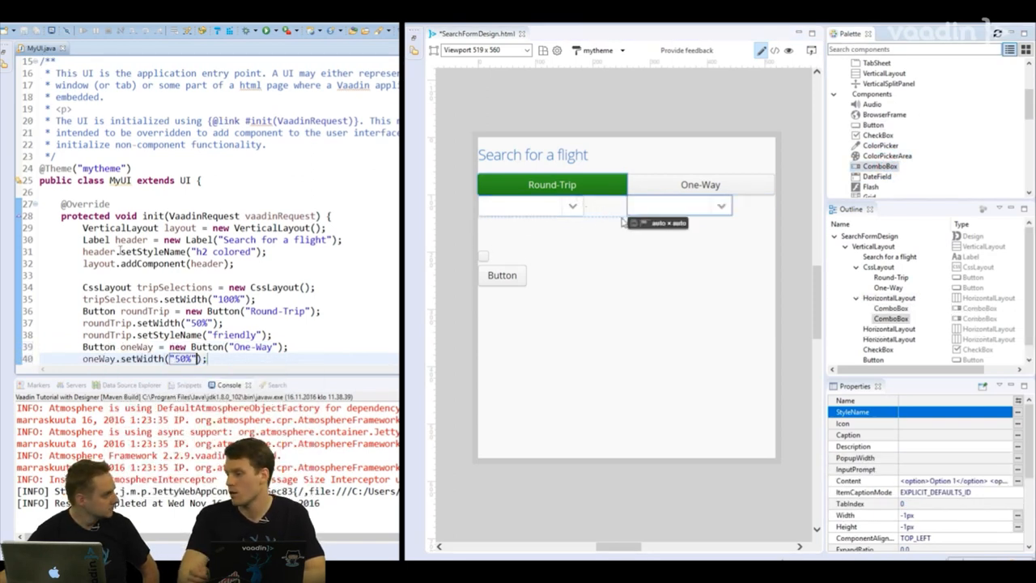
pyautogui.write('tripSelections.addComponents(roundTrip, oneWay);')
pyautogui.write('ComboBox fromCombo = new ComboBox("F')
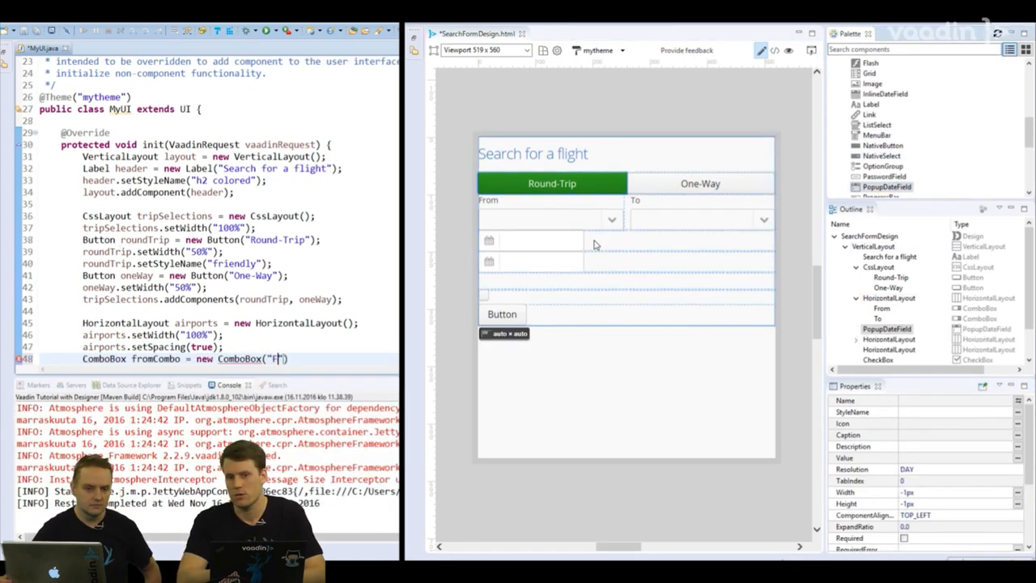
# Step: Add fromCombo and toCombo to airports and create flightDates with departureDate and returnDate PopupDateFields
pyautogui.write('fromCombo.setWidth("100%");')
pyautogui.click(955, 435)
pyautogui.write('Depart')
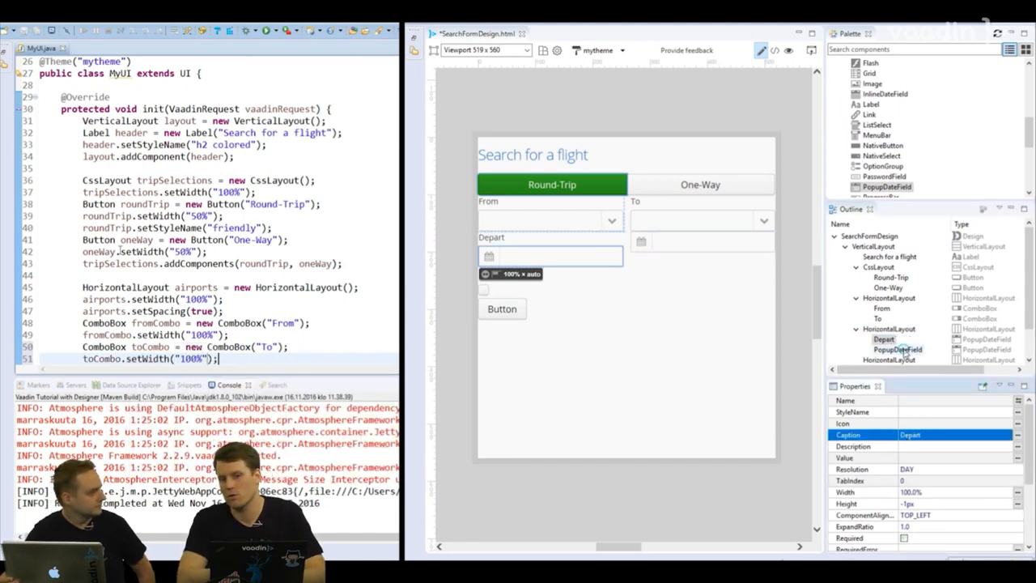
pyautogui.write('airports.addComponents(fromCombo, toCombo);')
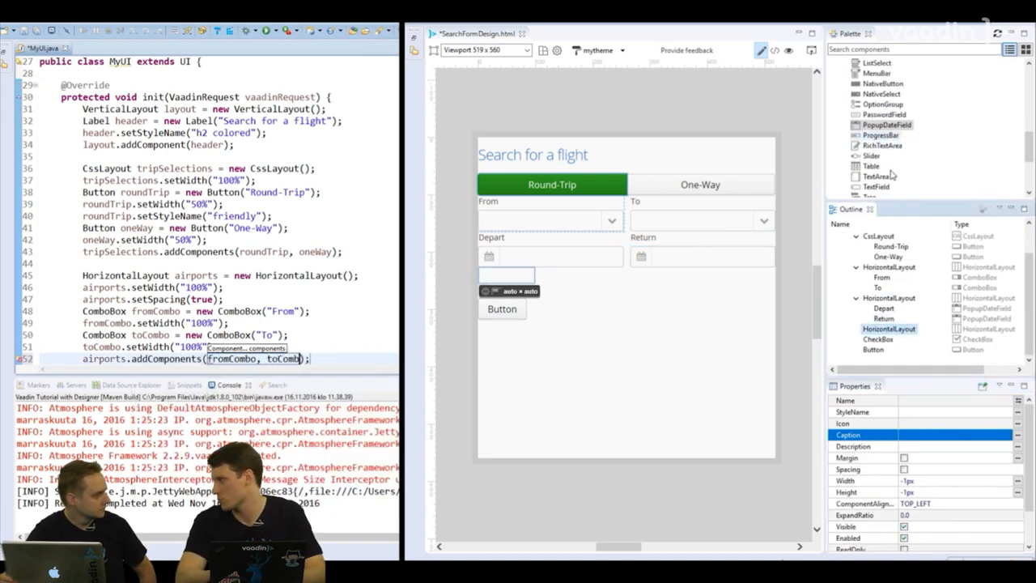
pyautogui.write('HorizontalLayout flightDates = new HorizontalLayout();')
pyautogui.write('departureDate.setWidth("100");')
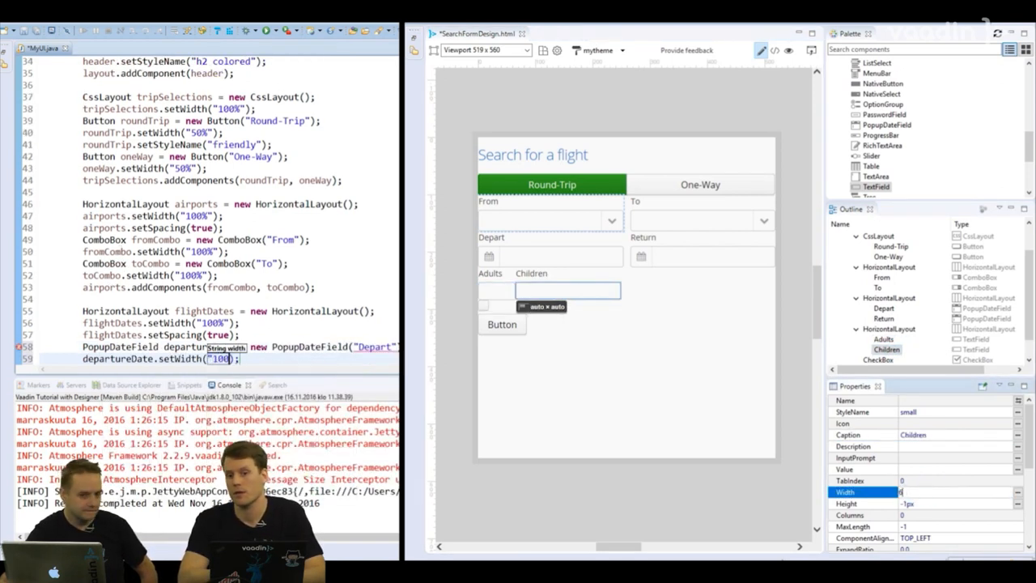
pyautogui.write('popu')
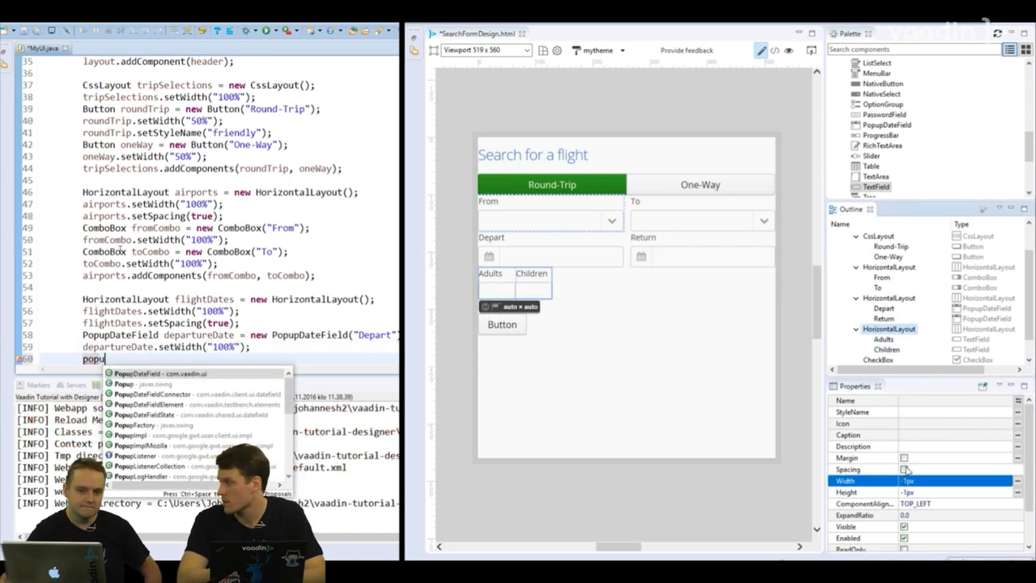
pyautogui.write('PopupDateField returnDate = new PopupDateField("Return");')
pyautogui.write('flightD')
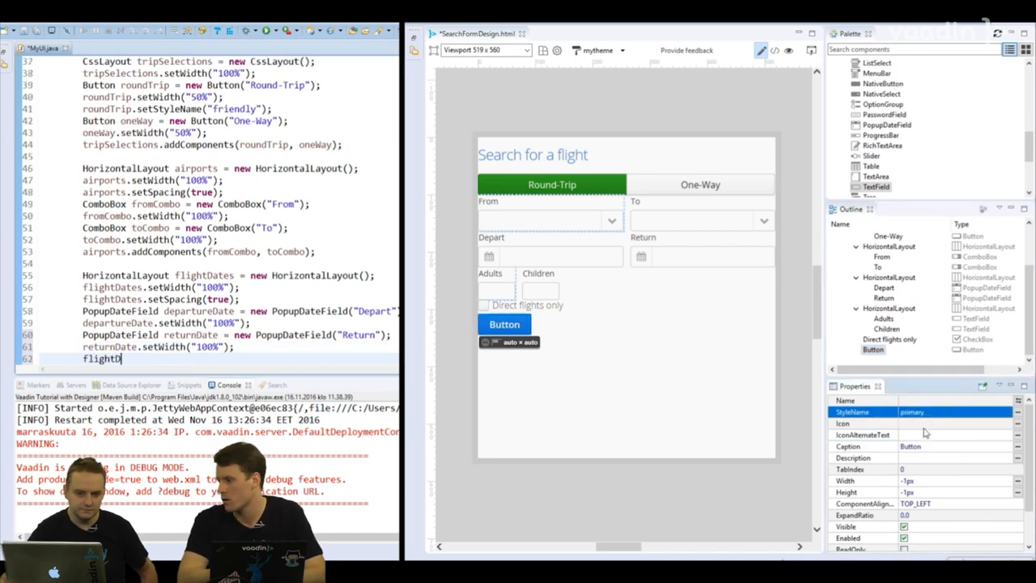
# Step: Fill the flightDates row and code the passengers row with numAdults and numChildren TextFields
pyautogui.click(954, 423)
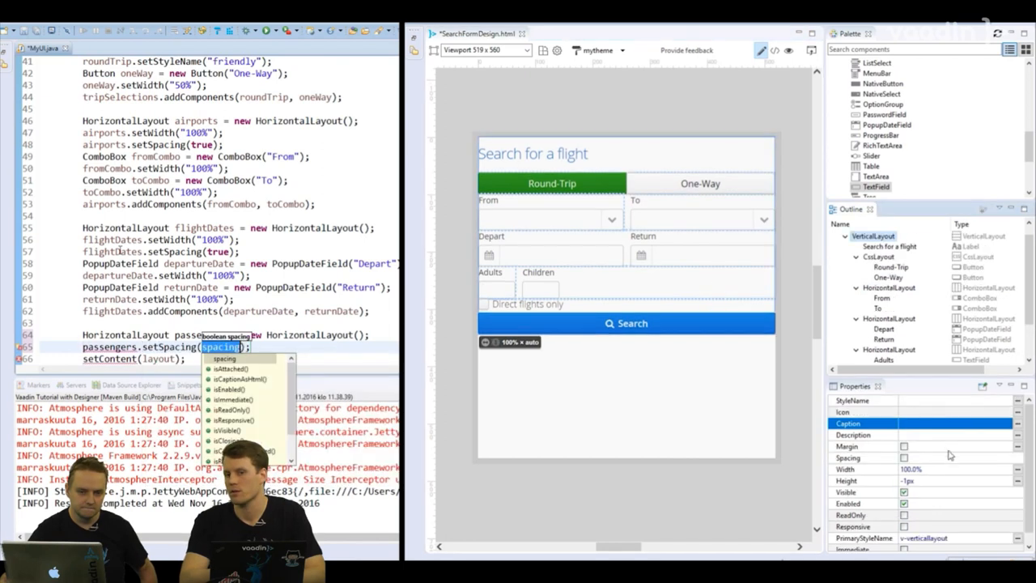
pyautogui.write('Tex')
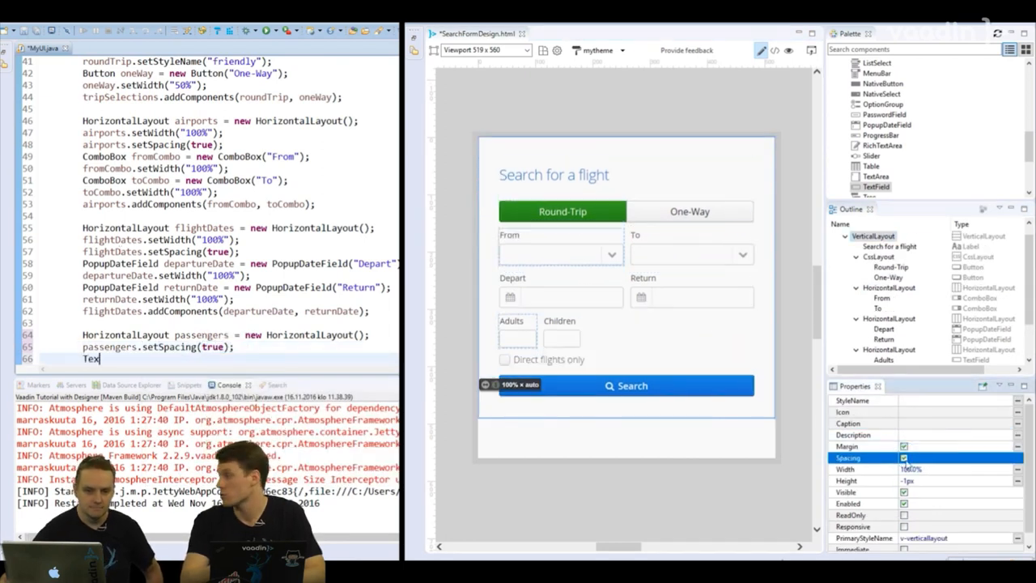
pyautogui.write('TextField')
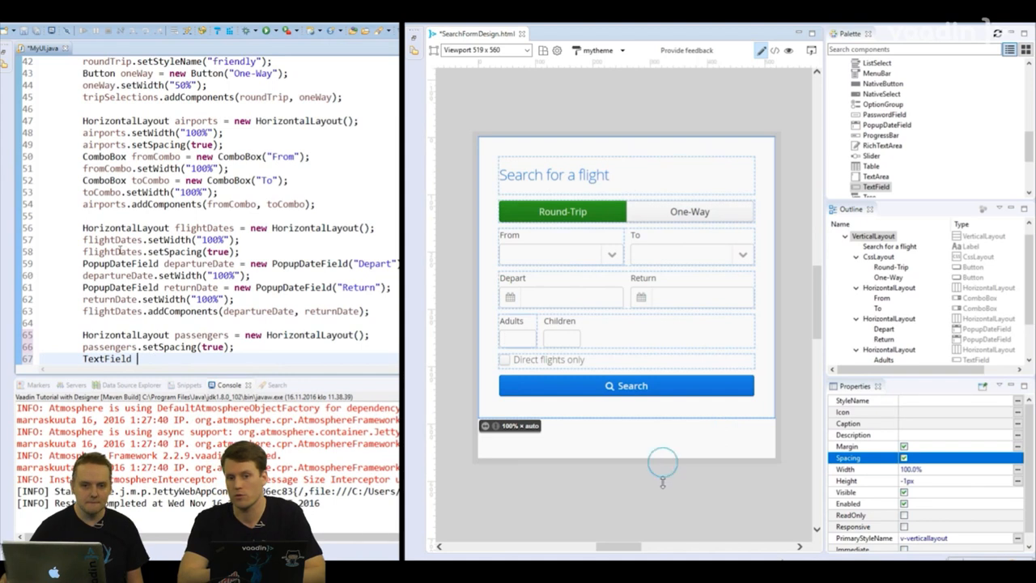
pyautogui.write('numAdults = new TextField("Adults");')
pyautogui.write('numAdults.setStyleName("small");')
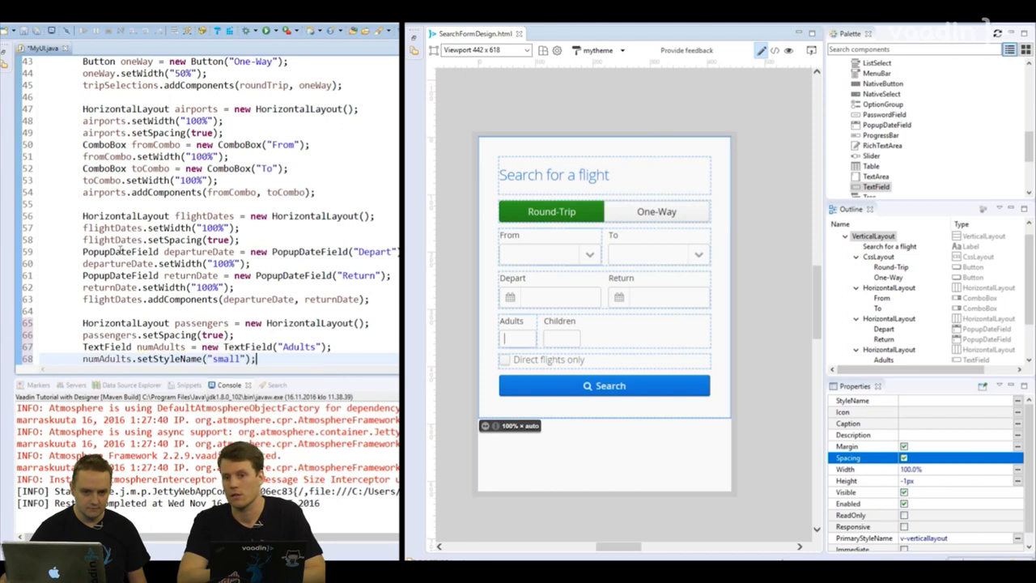
pyautogui.write('.')
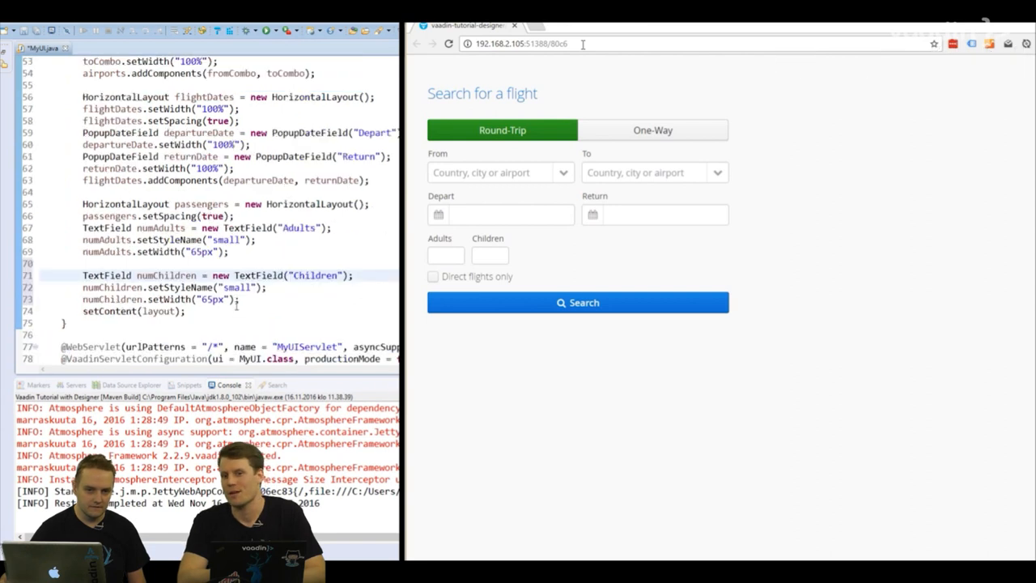
# Step: Add the passenger fields, the directFlights CheckBox and a Search button with a FontAwesome icon
pyautogui.write('passengers.addComponents(numAdults, numD')
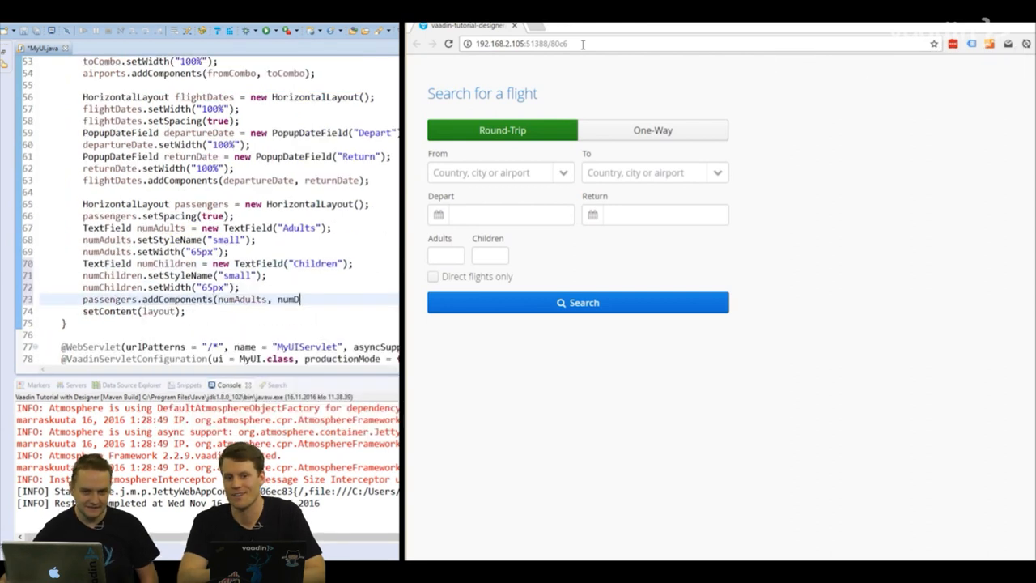
pyautogui.write('CheckBox directFlights = new CheckBox("Direct flights only')
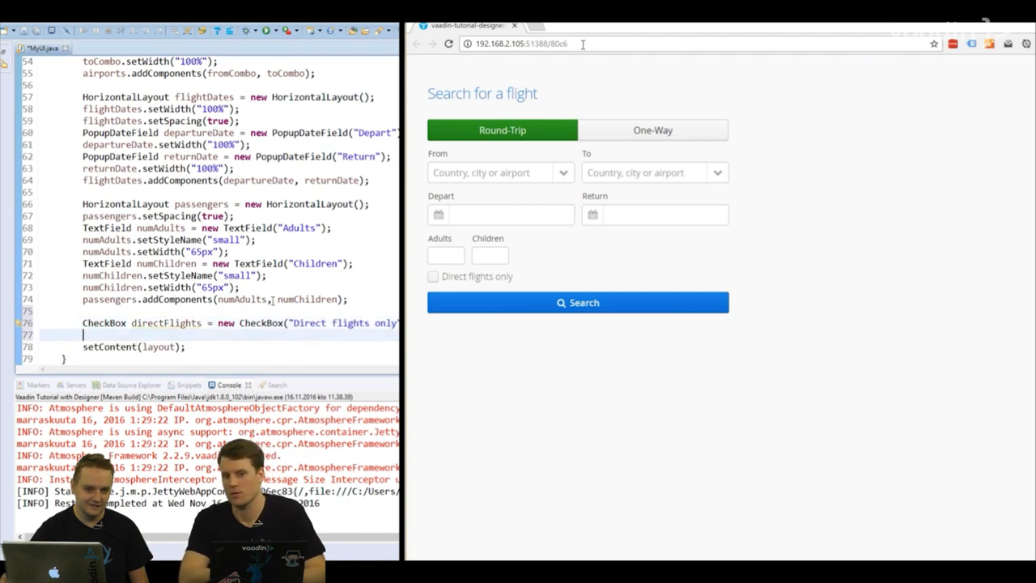
pyautogui.write('Button searchButton = new Button("Se')
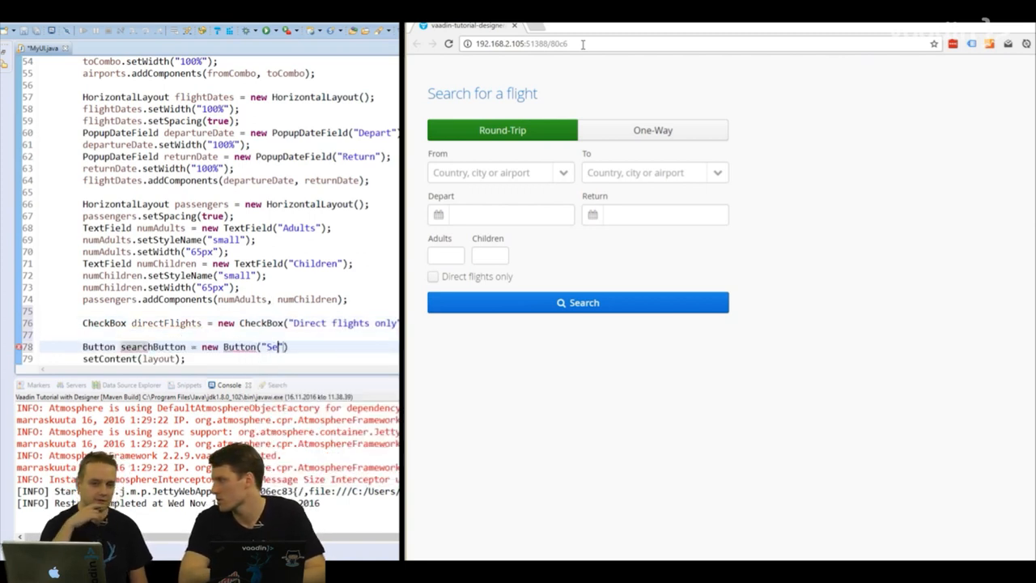
pyautogui.write('arch", FontAwesome.')
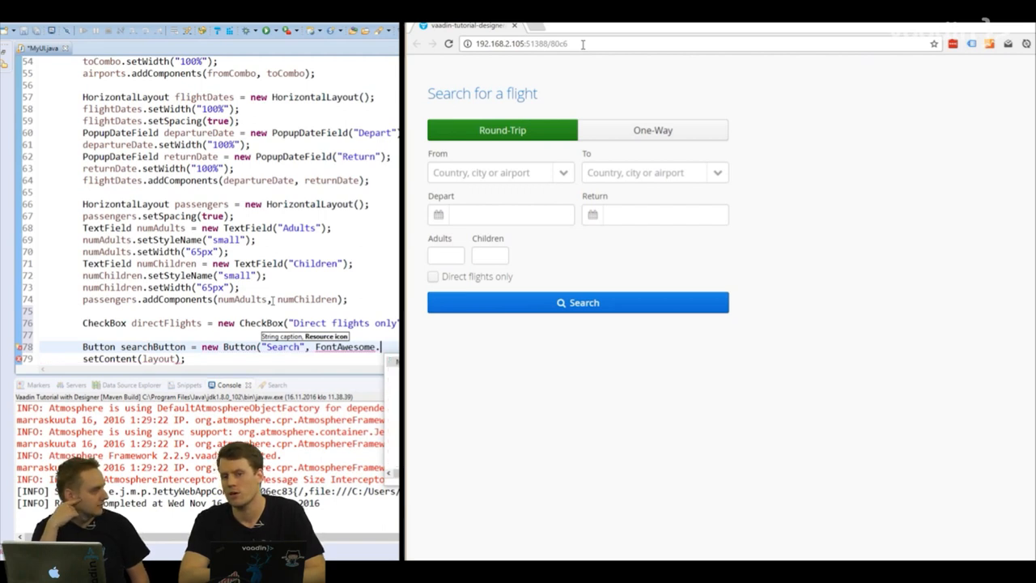
# Step: Make searchButton 100% wide and primary, then add tripSelections, flightDates and the rest to layout
pyautogui.write('searchButton.setWidth("100%");')
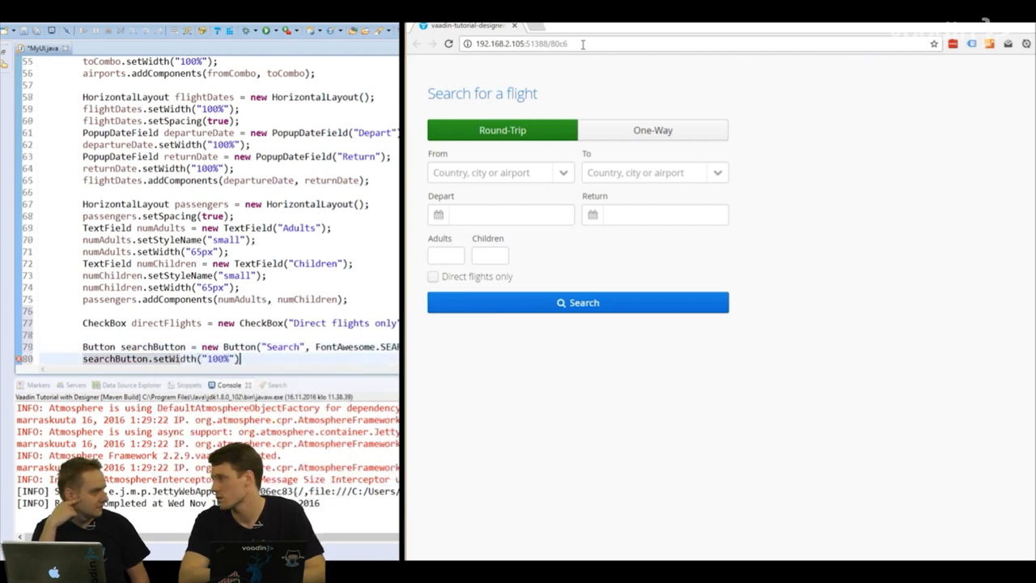
pyautogui.write('searchButton.setStyleName("primary");')
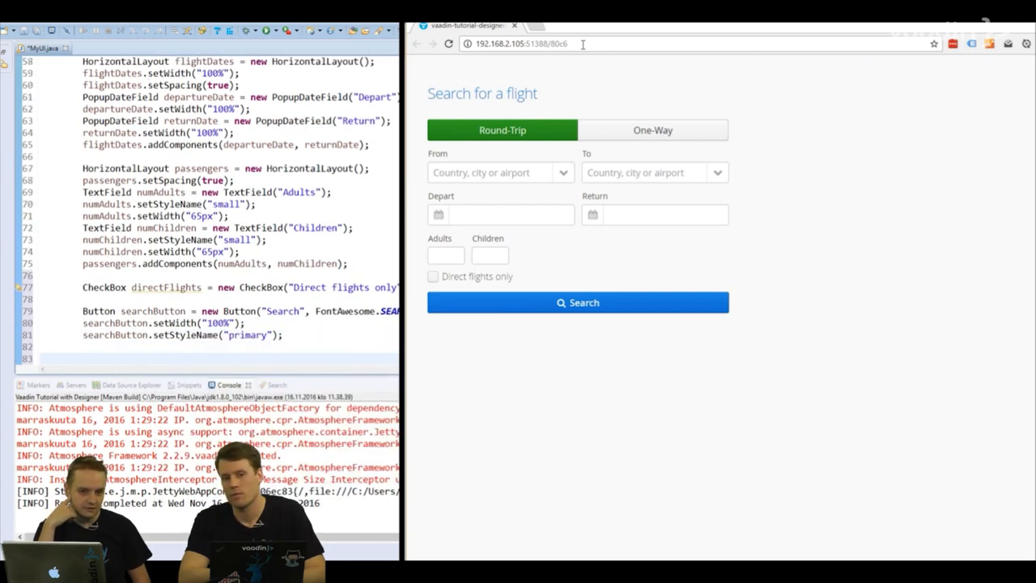
pyautogui.write('layout.addComponents(components);')
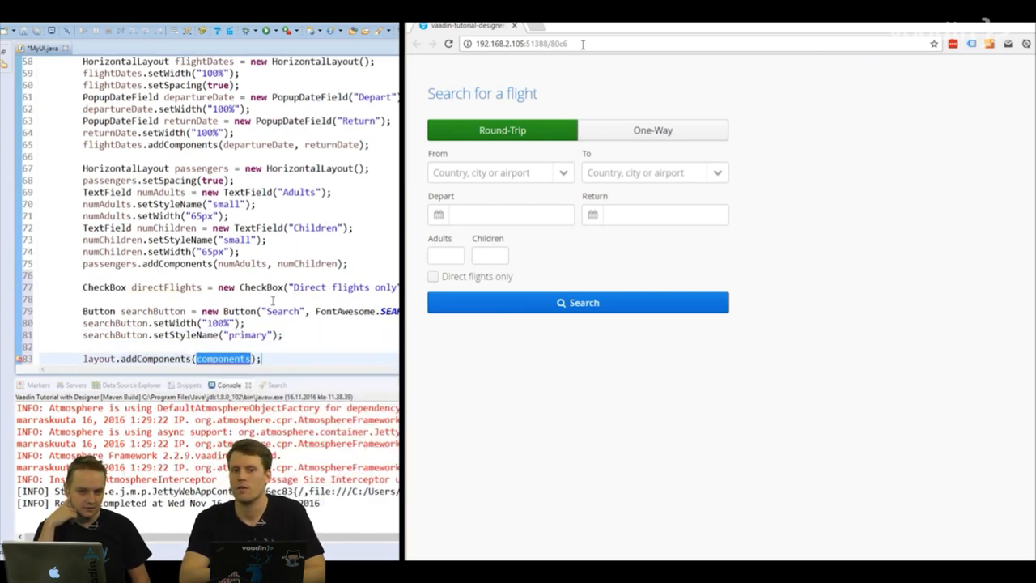
pyautogui.write('tripSelections, flightDates,')
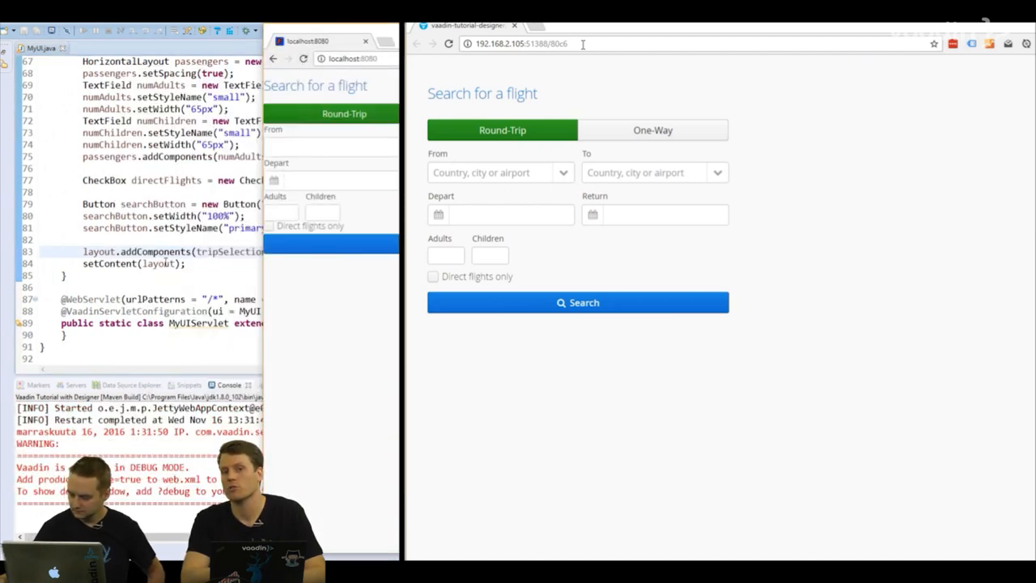
pyautogui.click(305, 59)
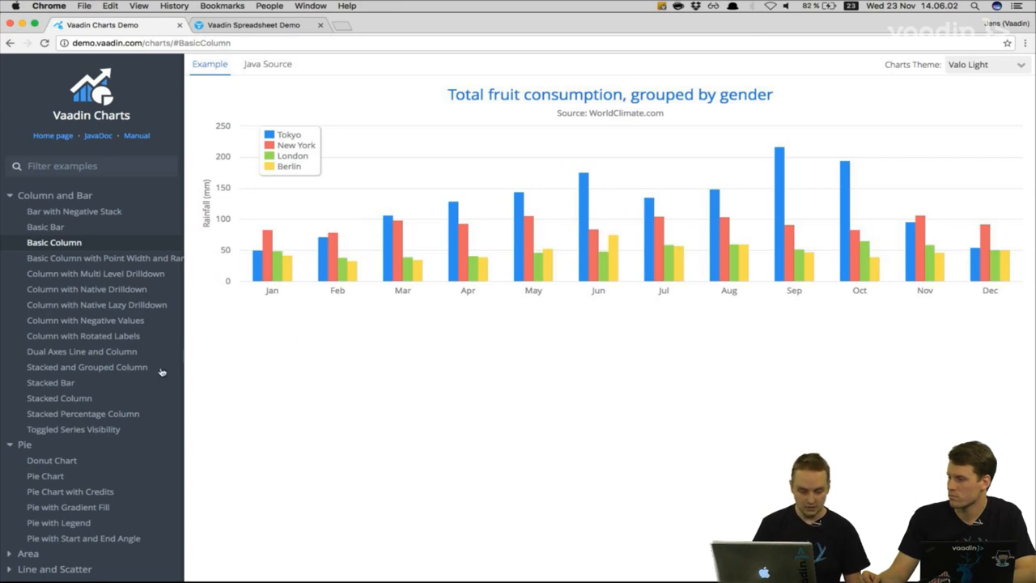
# Step: Browse the Basic Line example, then open the Timeline Candlestick AAPL stock price chart
pyautogui.scroll(-3)
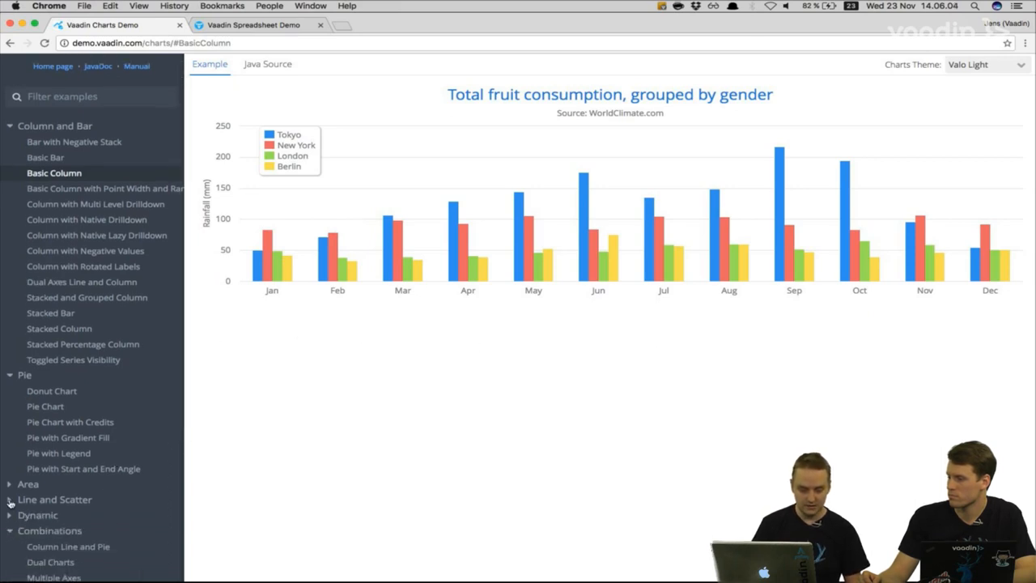
pyautogui.click(45, 515)
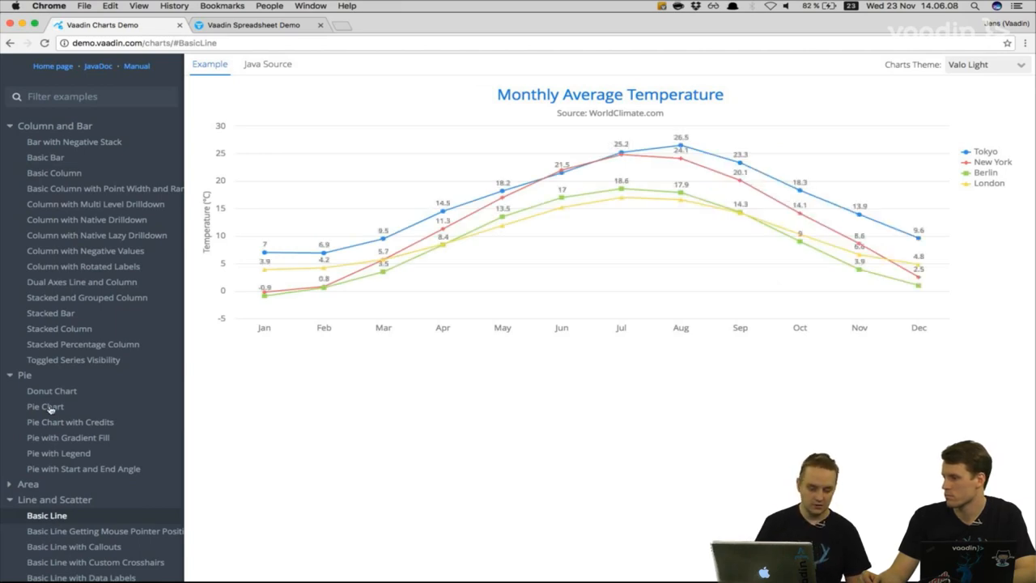
pyautogui.click(46, 406)
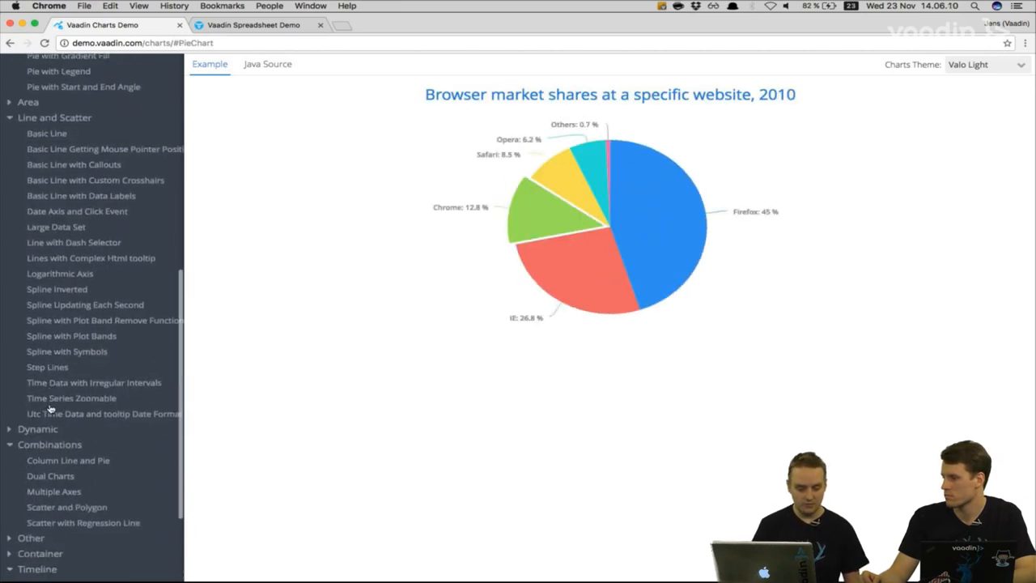
pyautogui.scroll(-3)
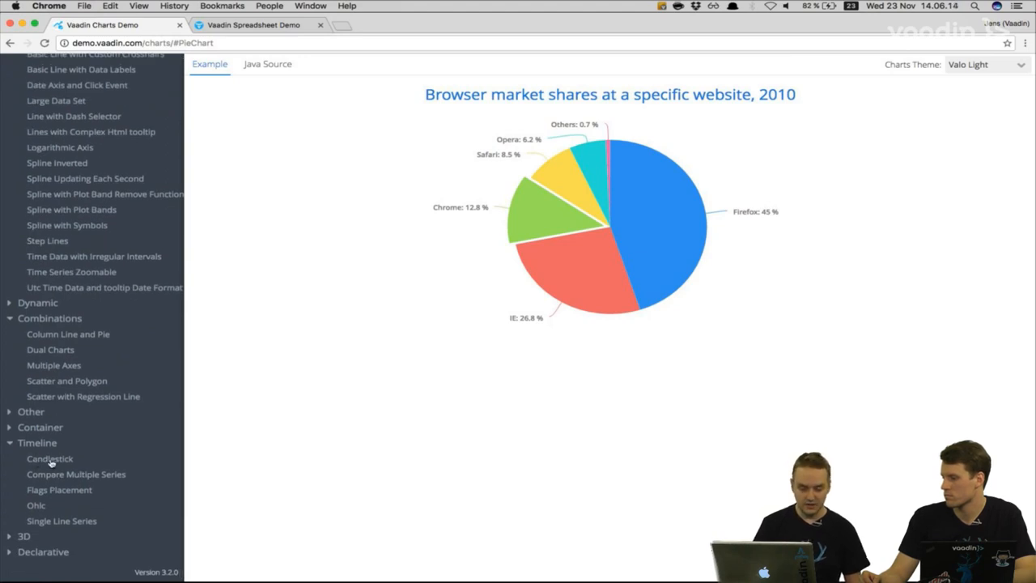
pyautogui.click(49, 460)
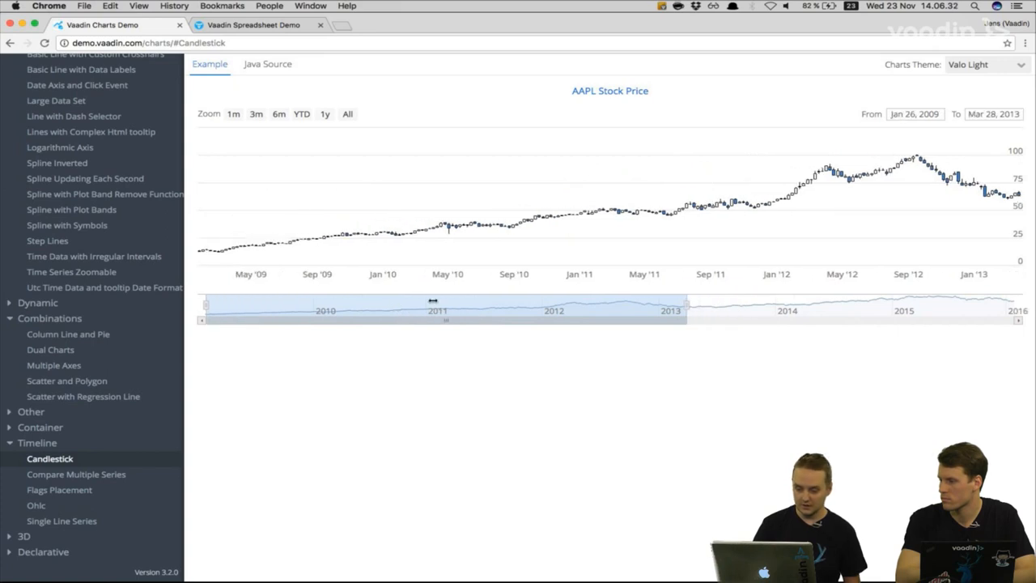
# Step: Shrink the range navigator window and move it to mid-2009 through 2010, then go to the Spreadsheet demo
pyautogui.moveTo(686, 311); pyautogui.dragTo(340, 310)
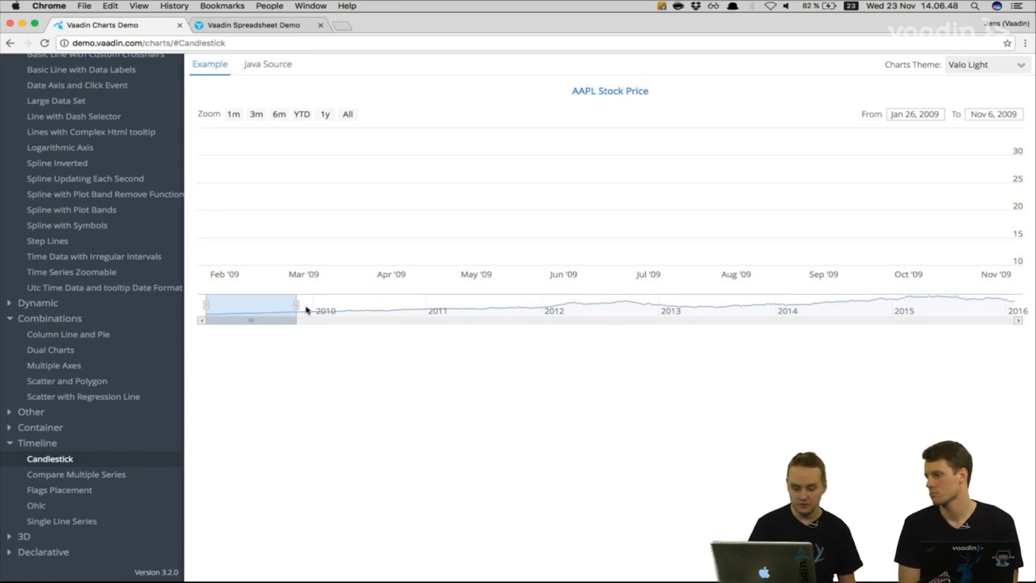
pyautogui.moveTo(298, 304); pyautogui.dragTo(332, 305)
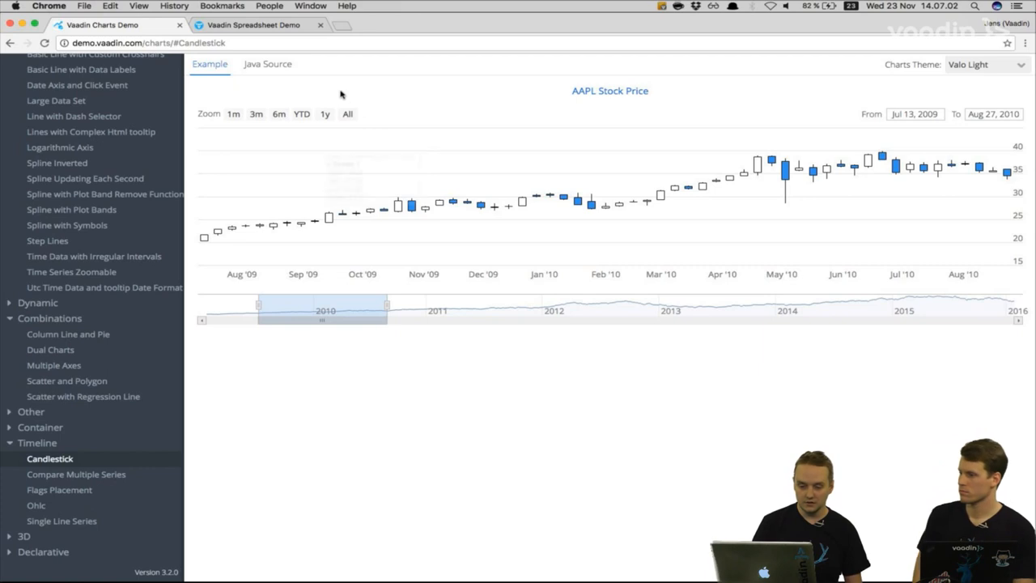
pyautogui.click(253, 24)
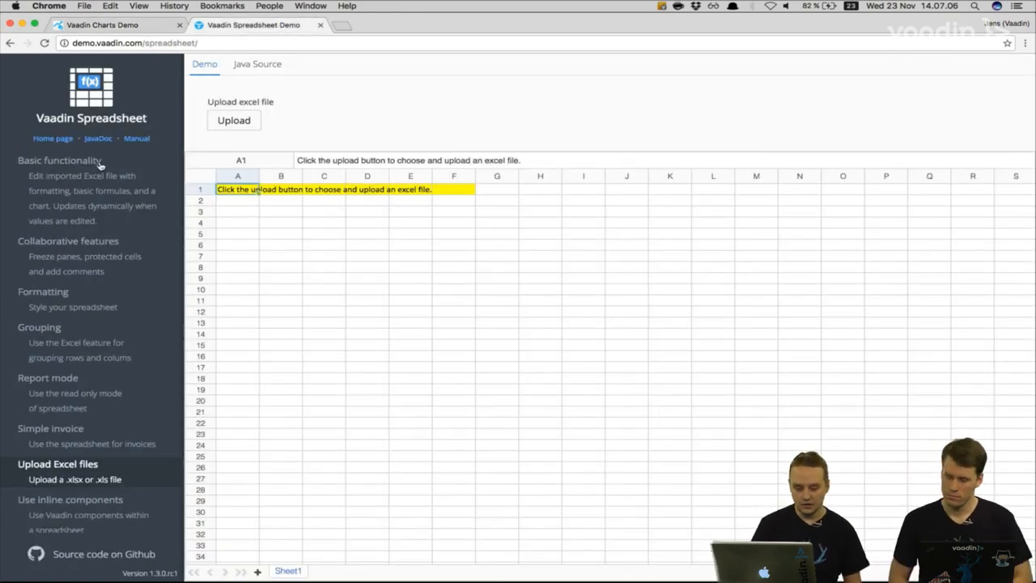
# Step: Open the Basic functionality budget, set rent in C11 to 100 and inspect the Total Monthly Income formula
pyautogui.click(233, 120)
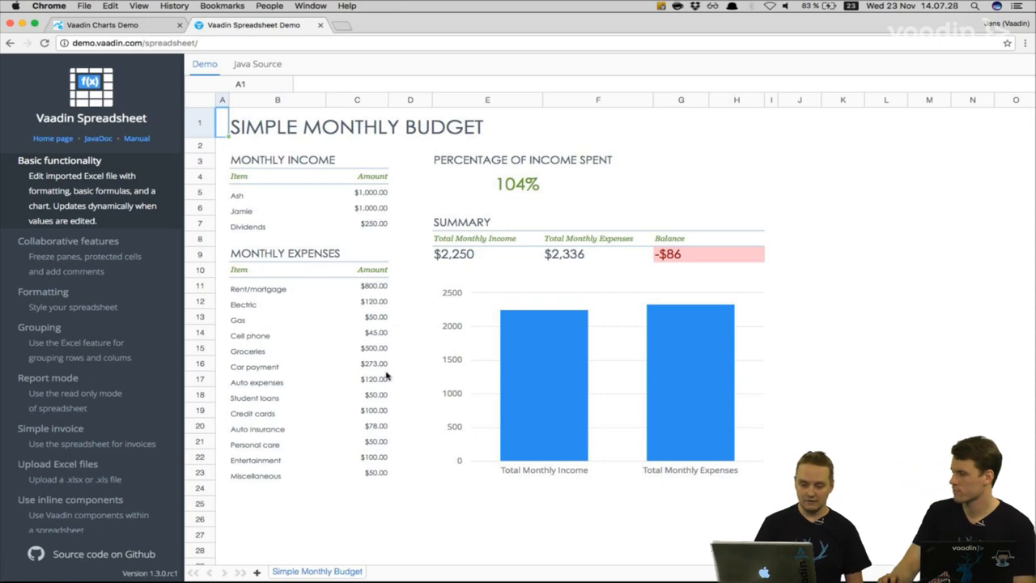
pyautogui.moveTo(411, 359)
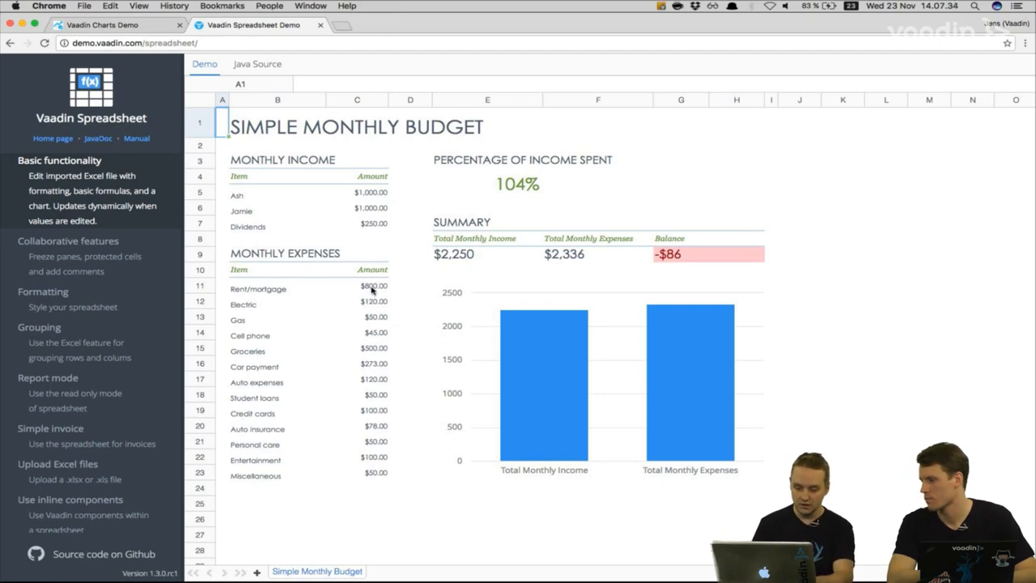
pyautogui.click(356, 288)
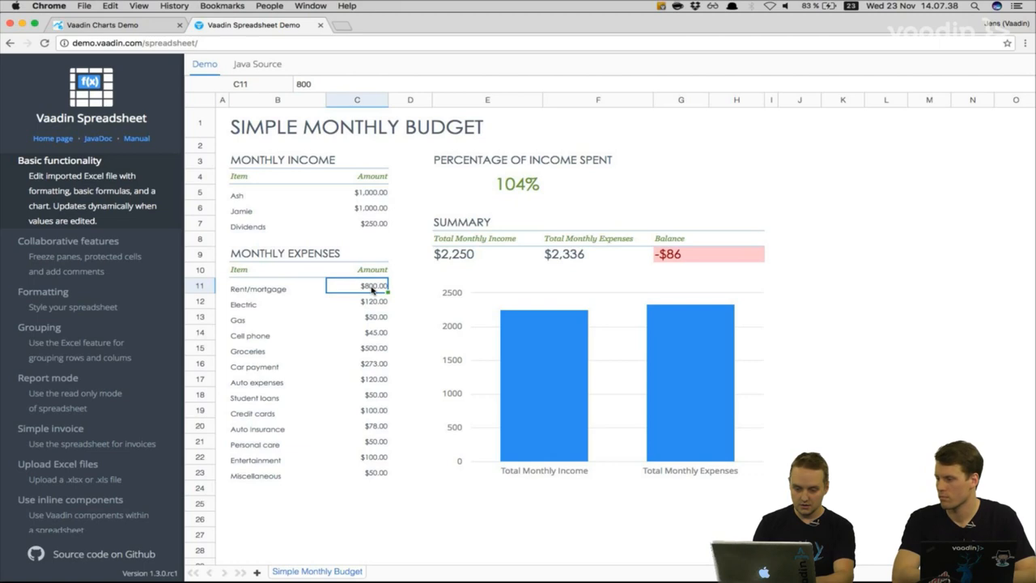
pyautogui.write('100')
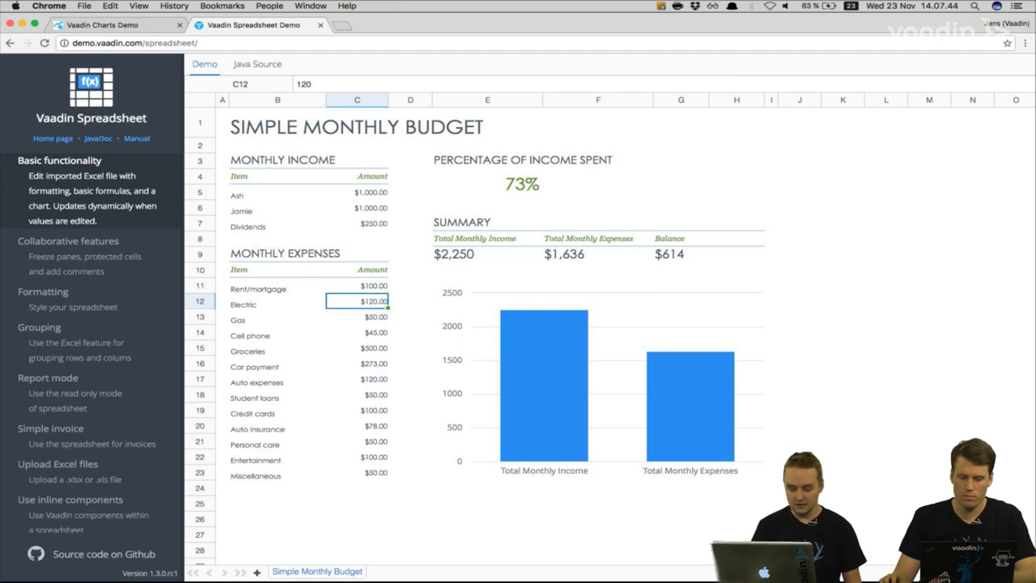
pyautogui.click(486, 252)
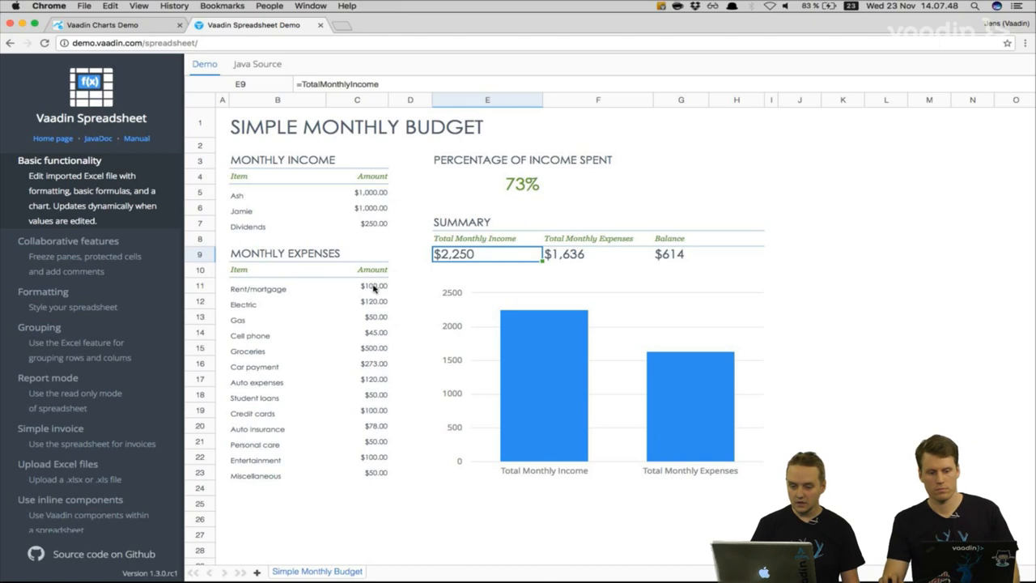
pyautogui.click(337, 84)
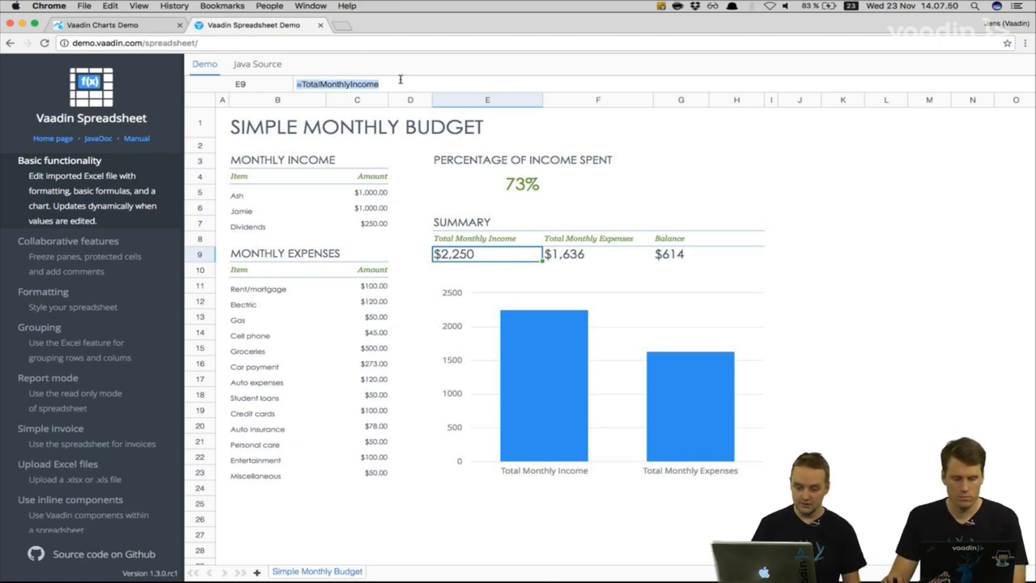
# Step: Restore the rent amount to 800 and move on from the budget example
pyautogui.click(356, 288)
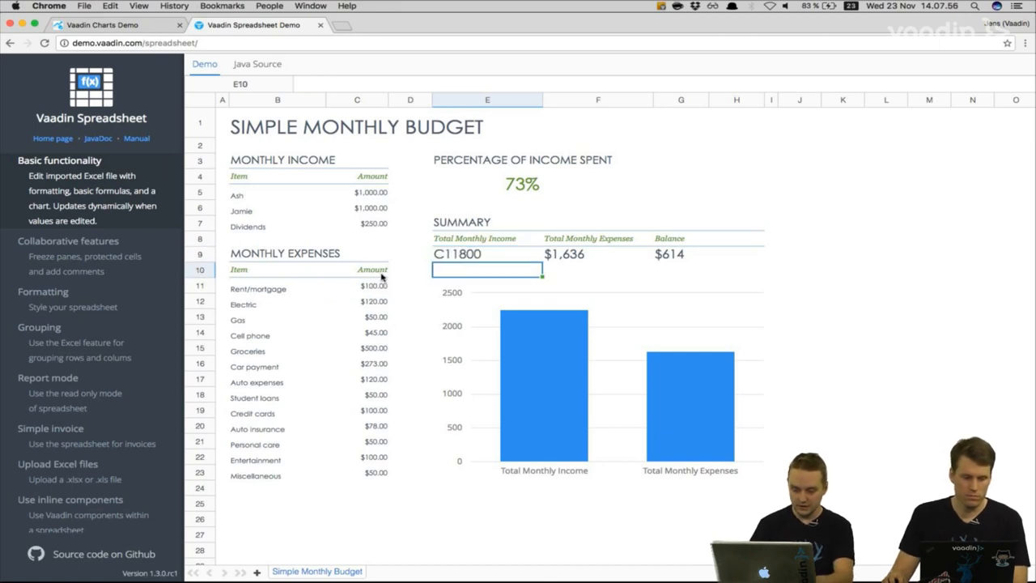
pyautogui.write('800')
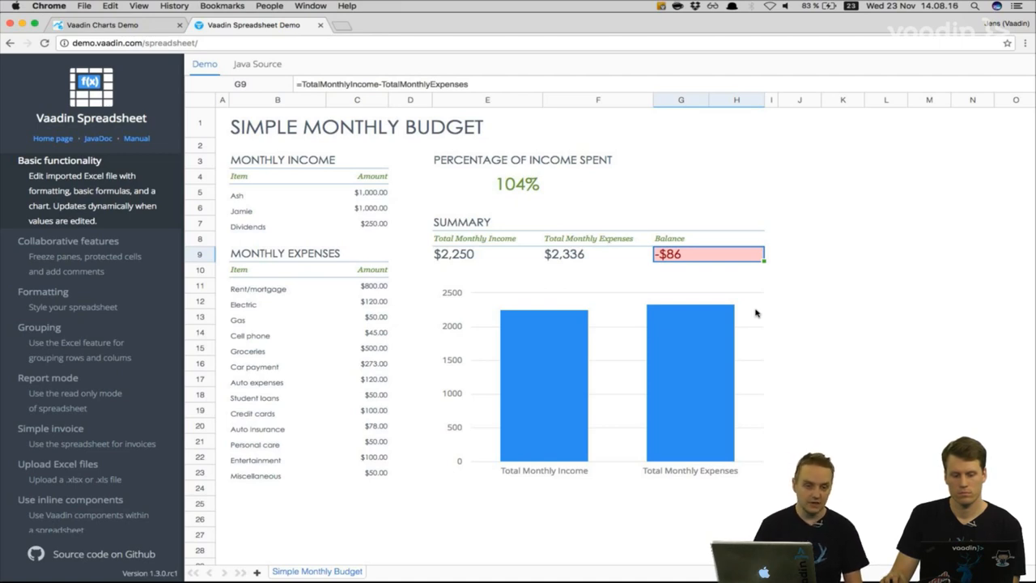
pyautogui.moveTo(751, 325)
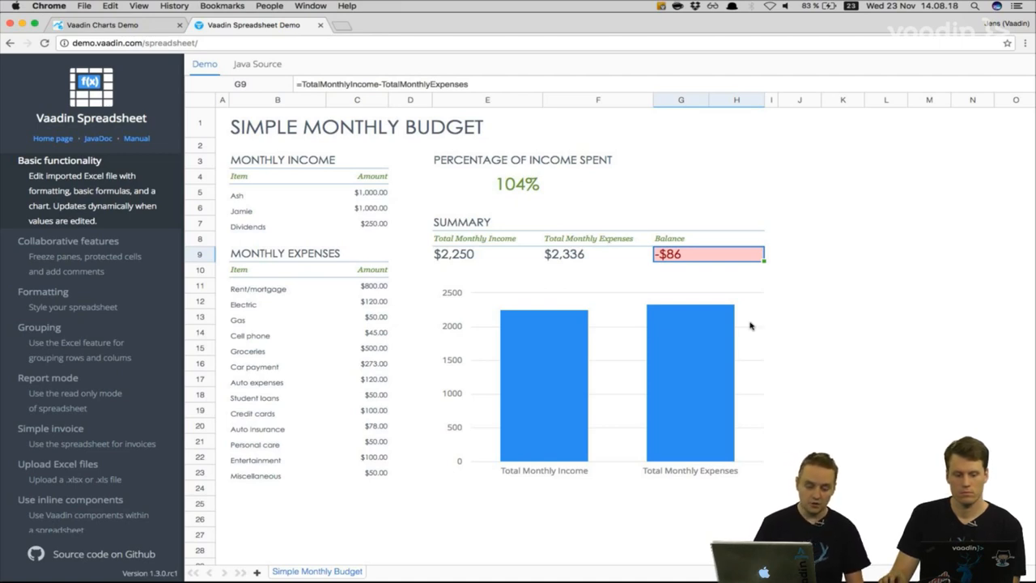
pyautogui.moveTo(689, 380)
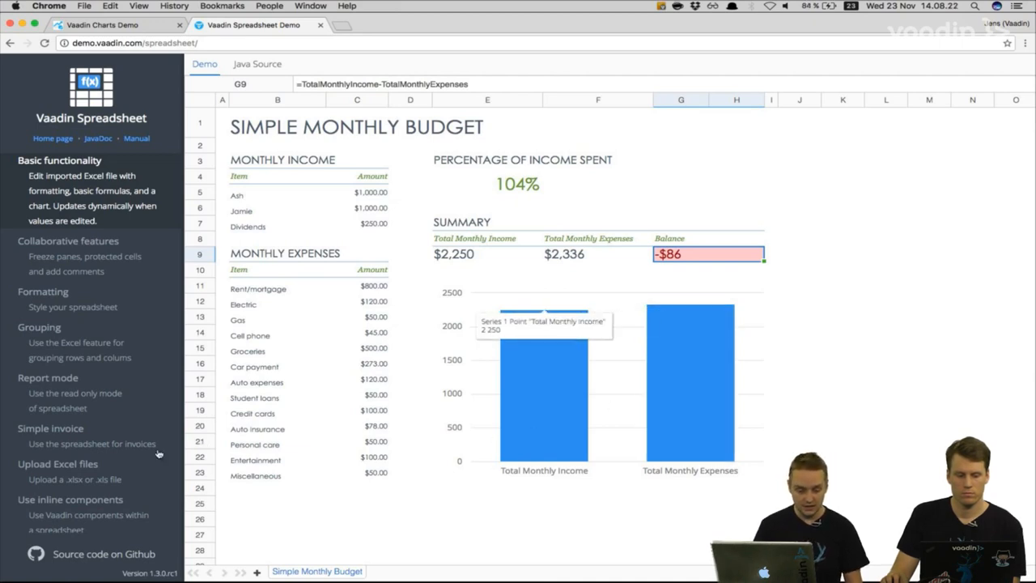
pyautogui.click(58, 463)
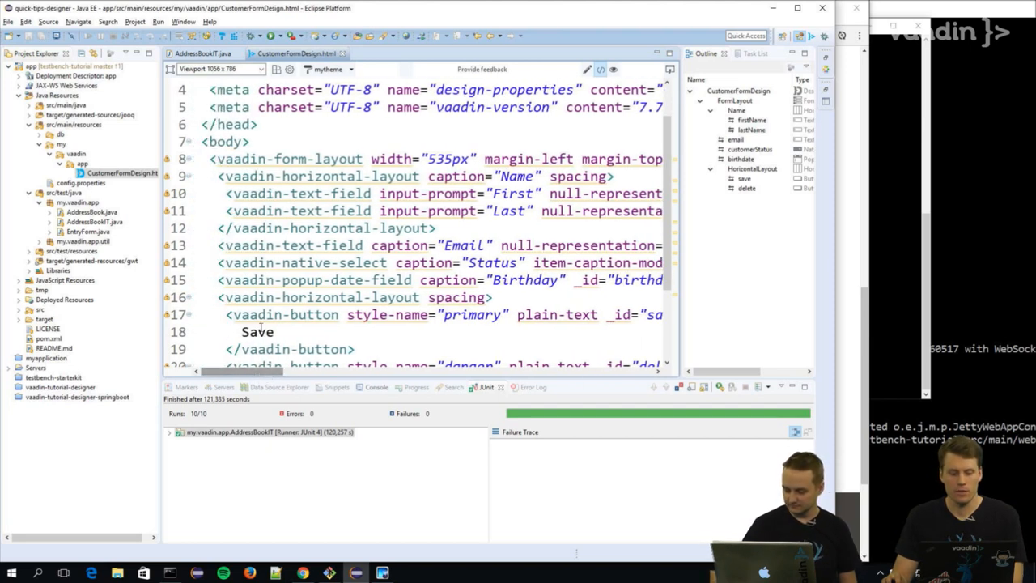
pyautogui.moveTo(263, 262)
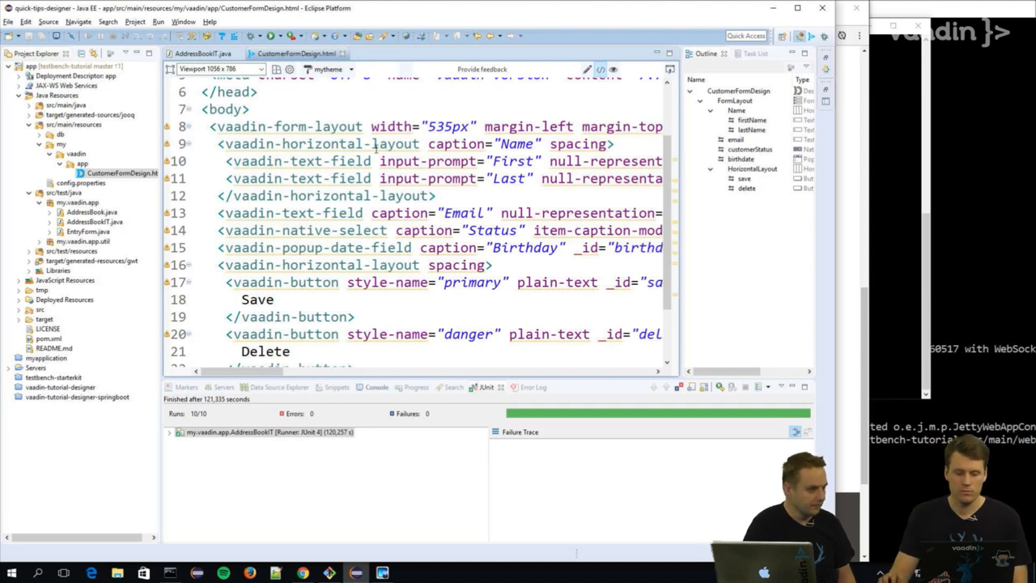
# Step: Scroll through the CustomerFormDesign.html markup in source view
pyautogui.hscroll(3)
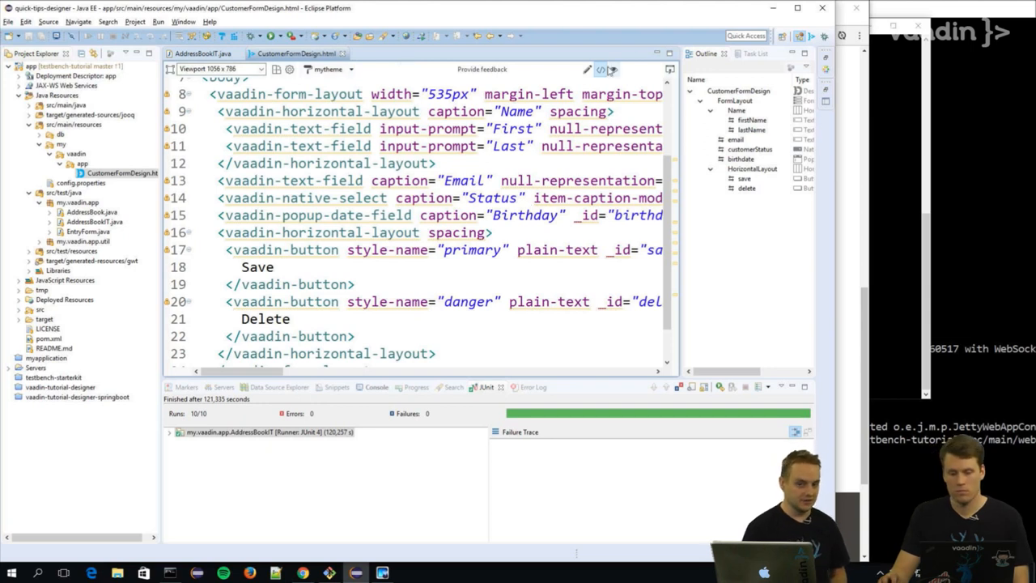
pyautogui.moveTo(585, 70)
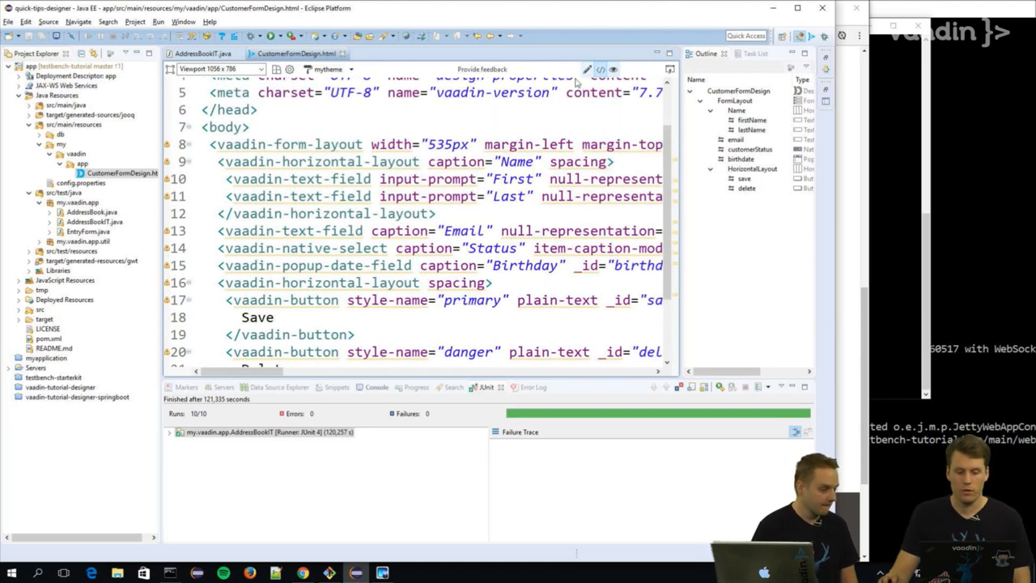
pyautogui.scroll(-3)
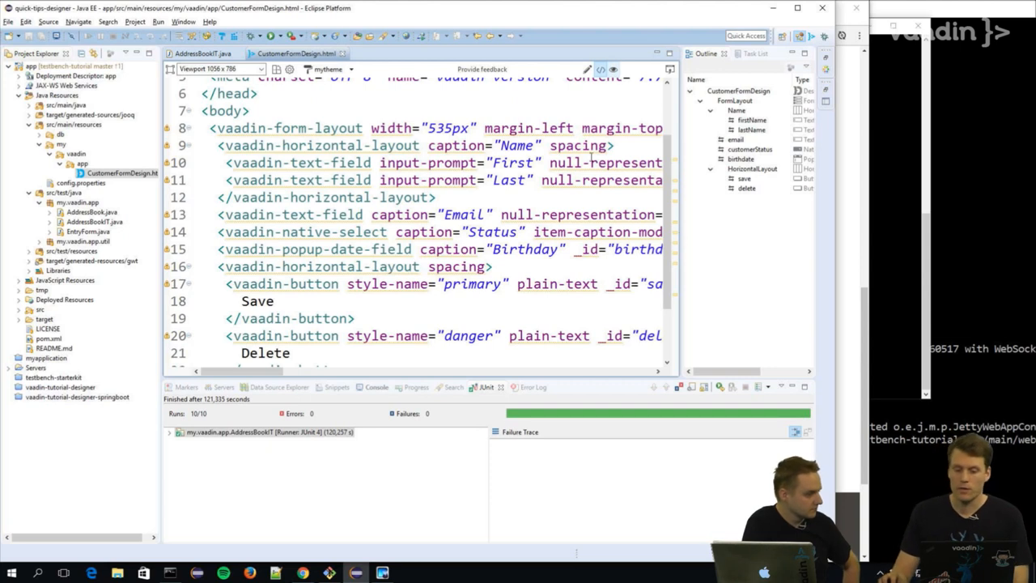
pyautogui.moveTo(586, 68)
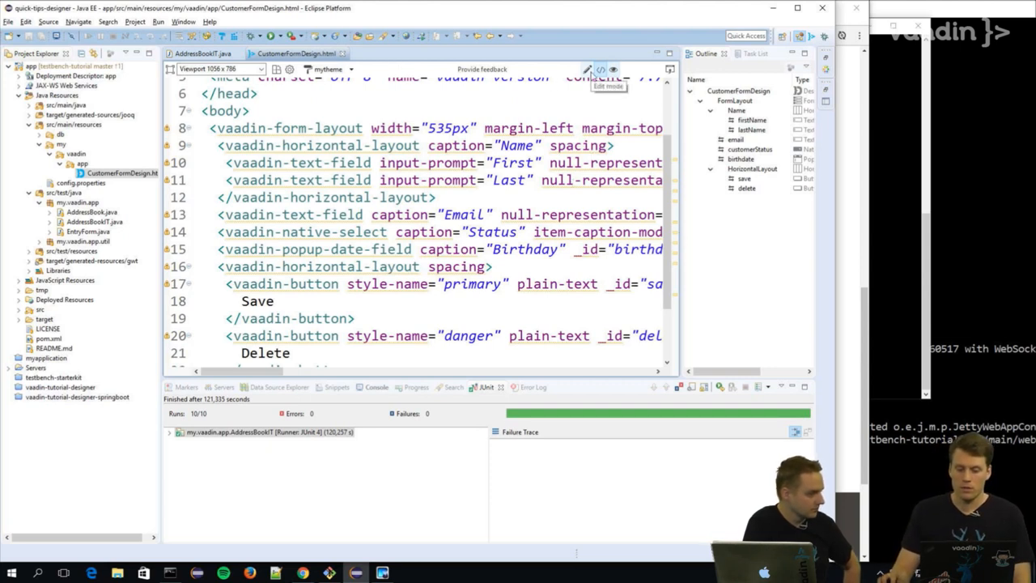
pyautogui.moveTo(563, 64)
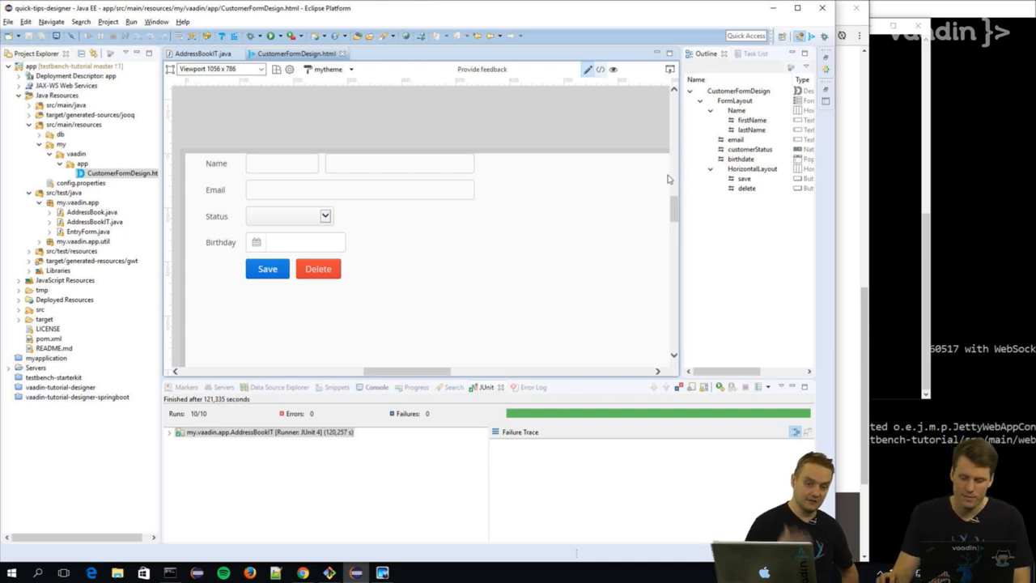
pyautogui.moveTo(676, 220)
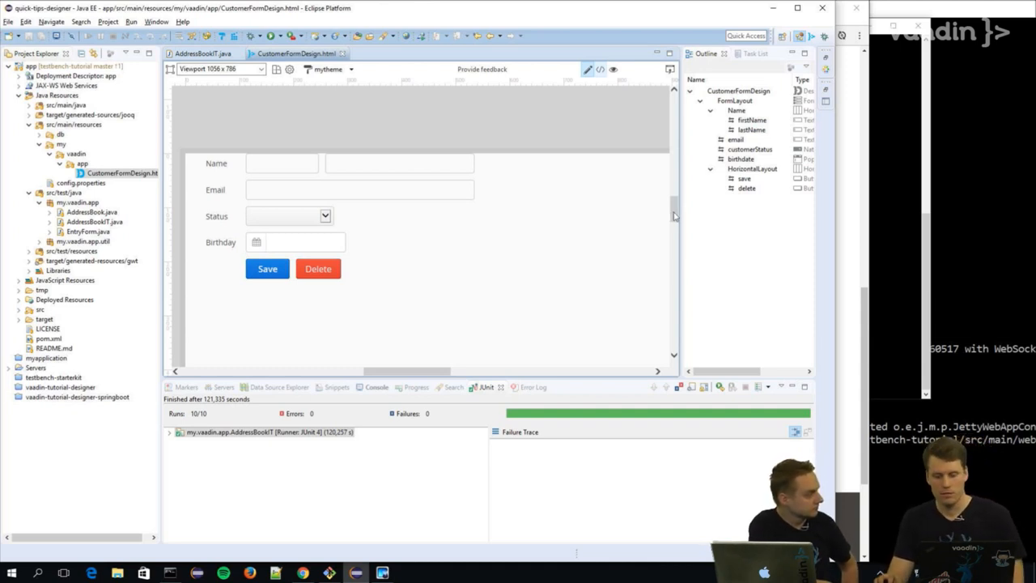
# Step: Scroll the Designer canvas showing the rendered customer form
pyautogui.scroll(-3)
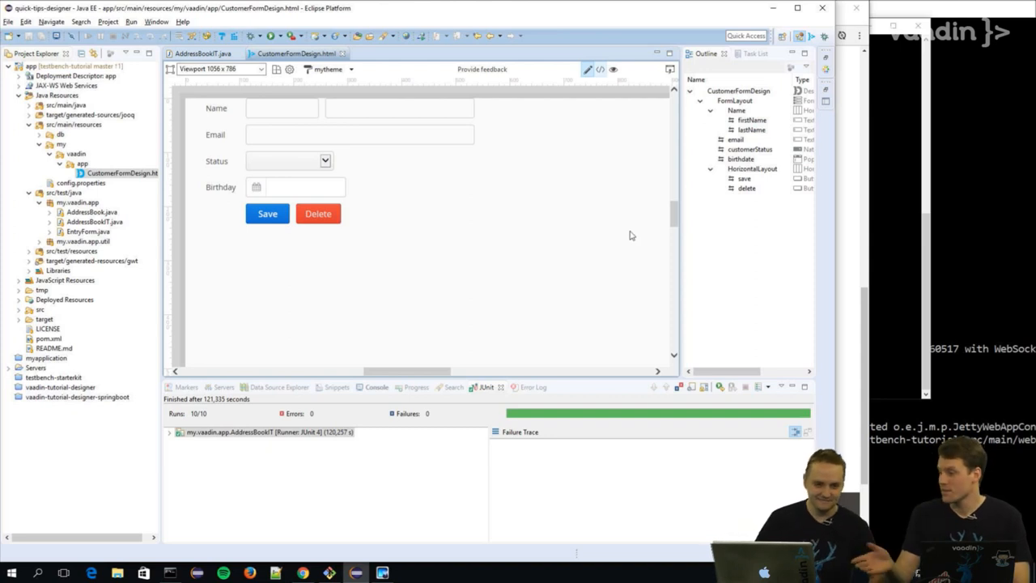
pyautogui.moveTo(525, 234)
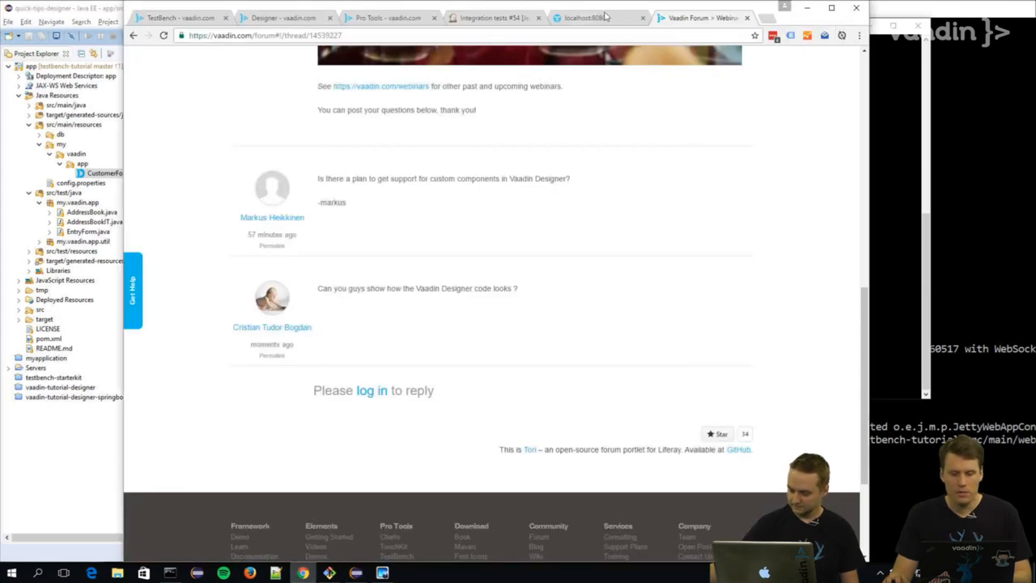
pyautogui.click(582, 18)
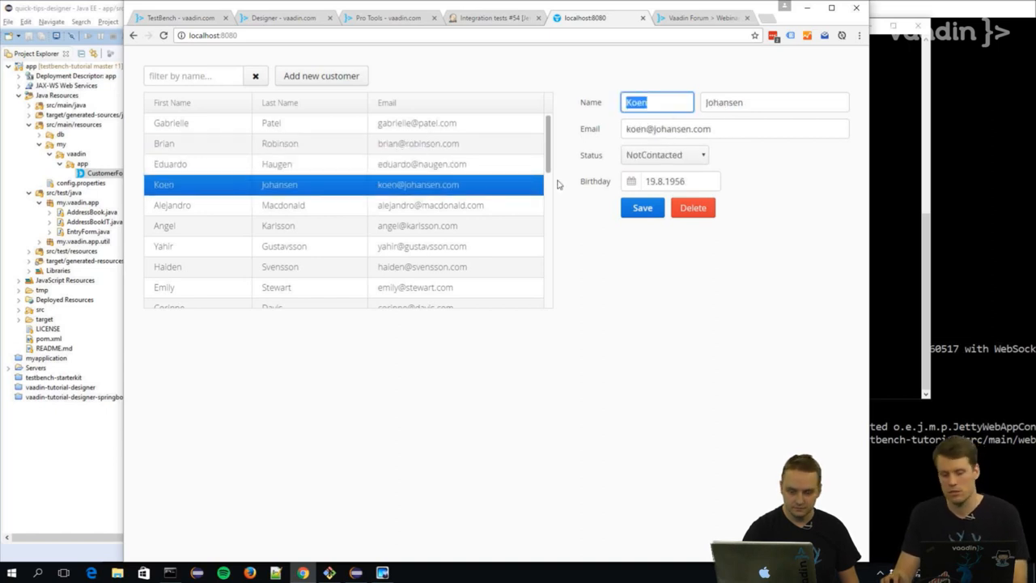
pyautogui.write('adsa')
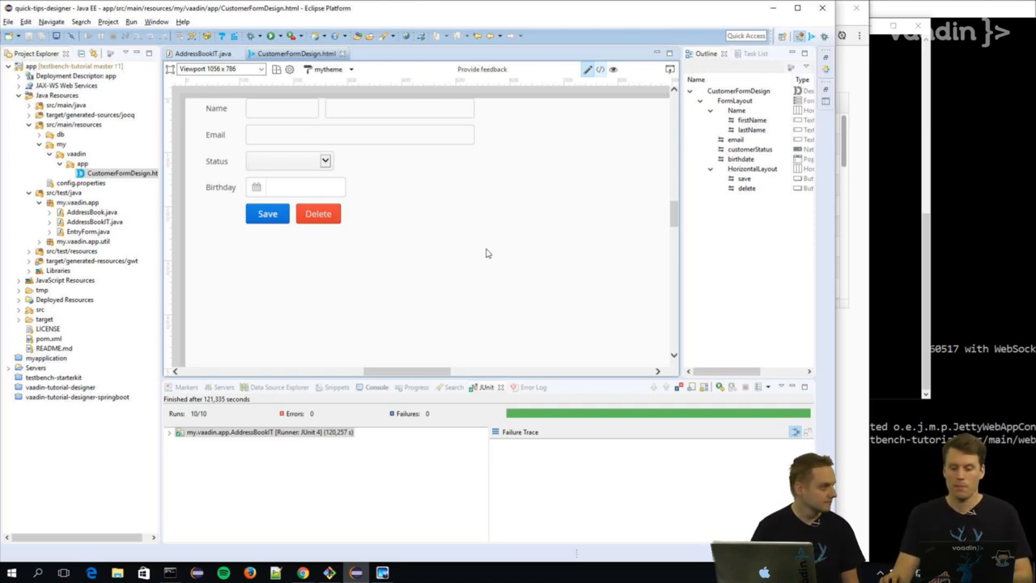
pyautogui.moveTo(521, 238)
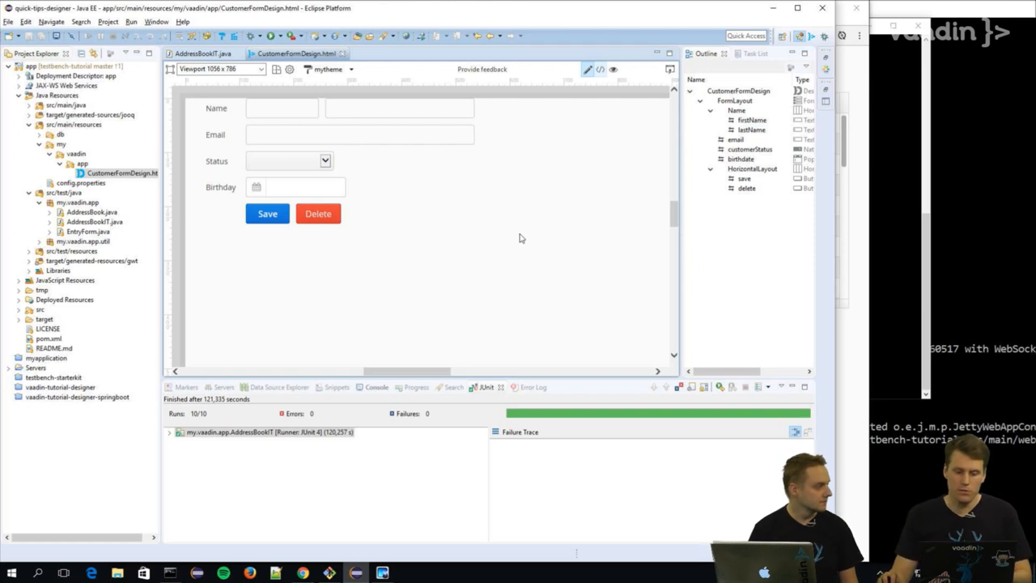
pyautogui.moveTo(518, 244)
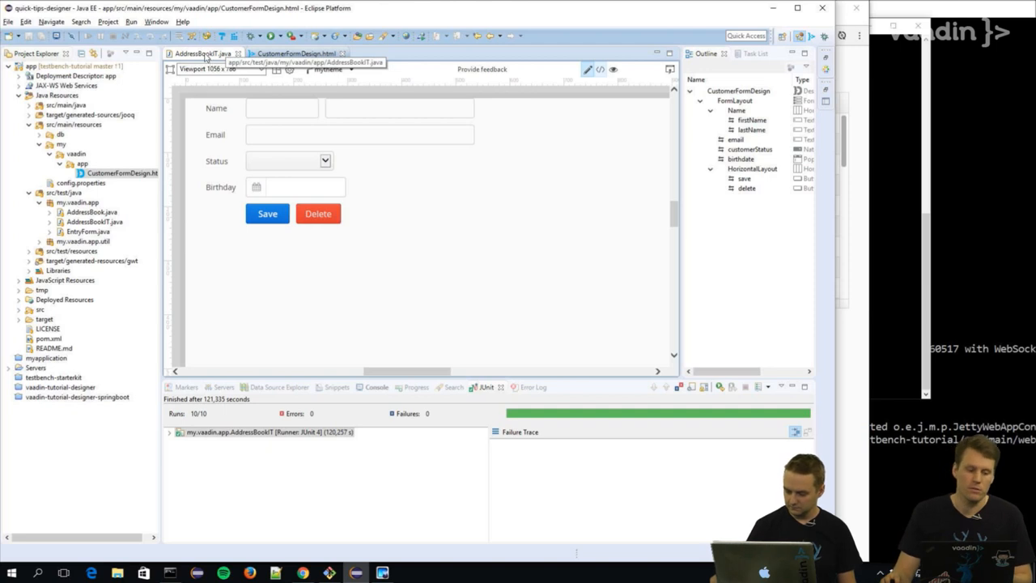
pyautogui.moveTo(363, 349)
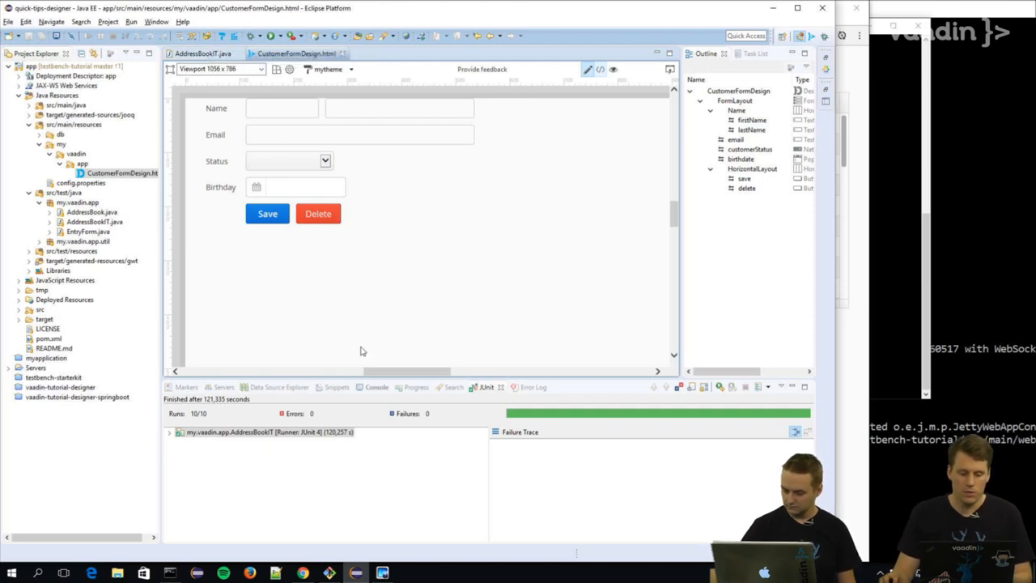
# Step: Rerun the AddressBookIT suite from the JUnit view's context menu
pyautogui.rightClick(268, 430)
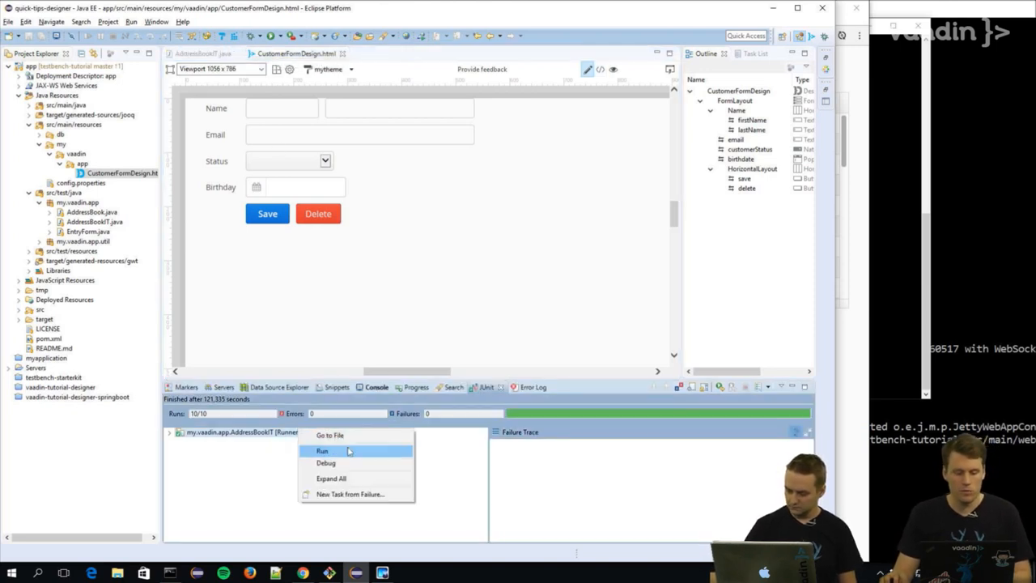
pyautogui.click(322, 450)
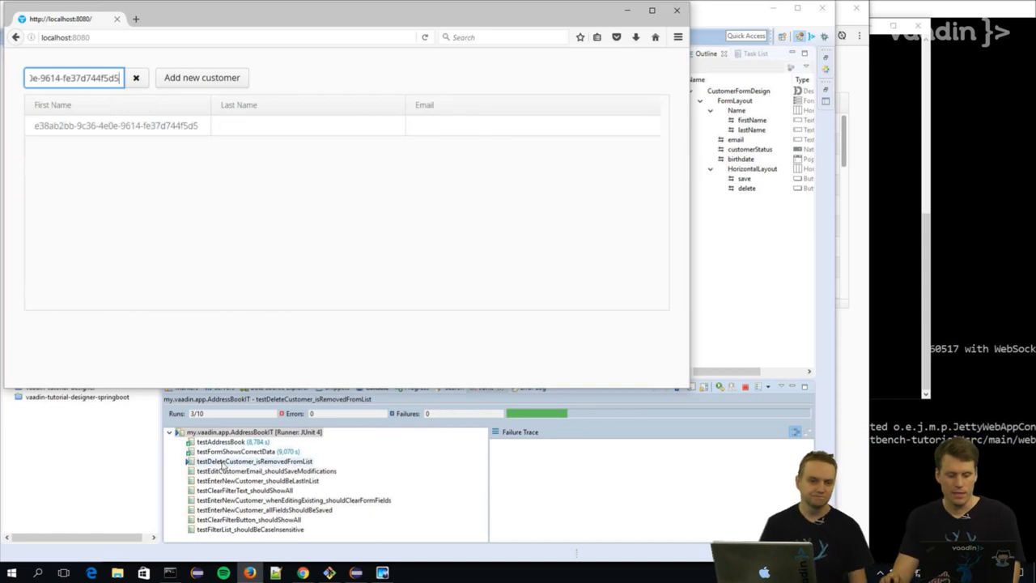
# Step: Watch the automated AddressBookIT runs edit and add customers in Firefox, then stop the suite at 8 of 10 tests
pyautogui.click(117, 127)
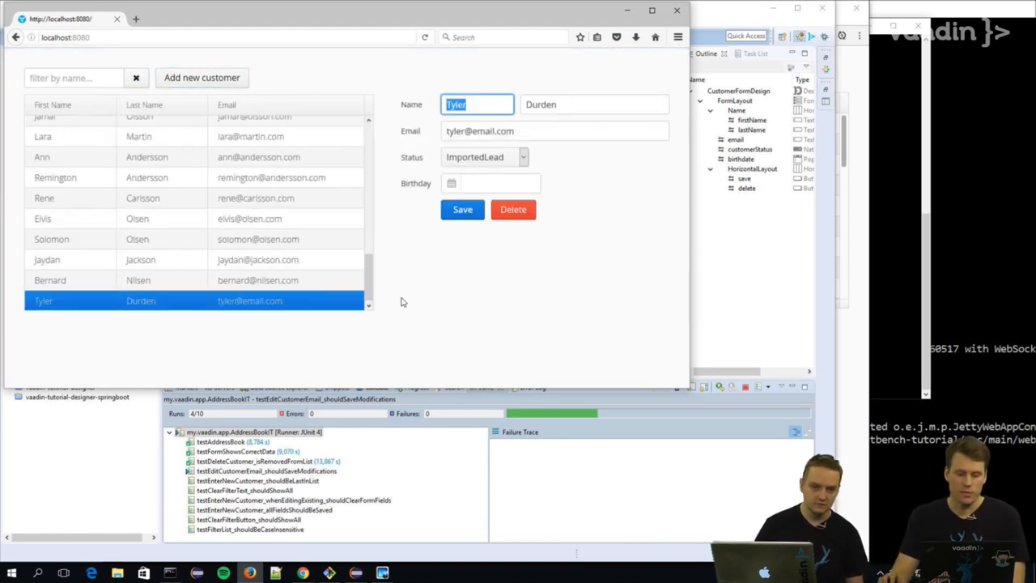
pyautogui.click(463, 209)
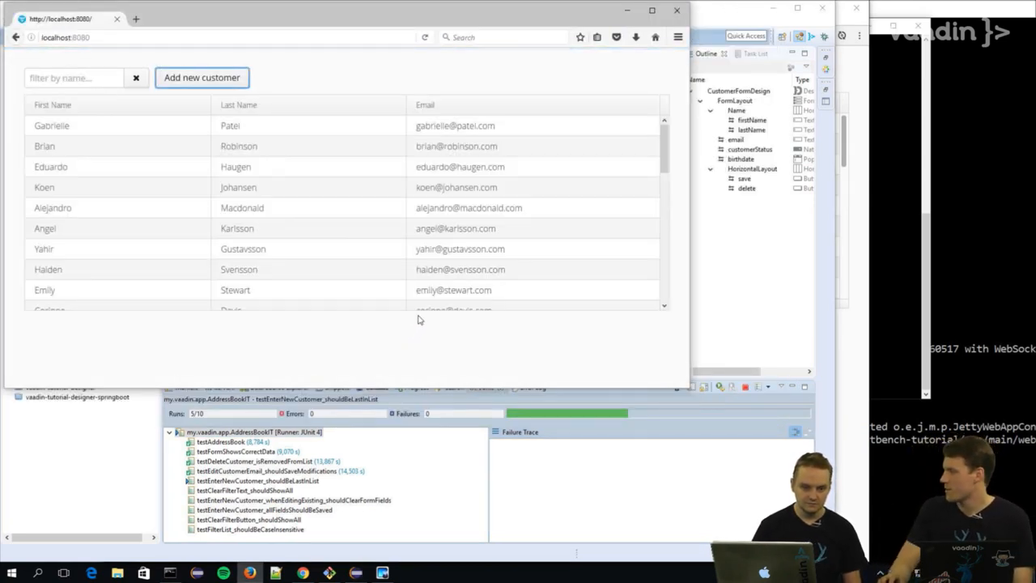
pyautogui.click(201, 78)
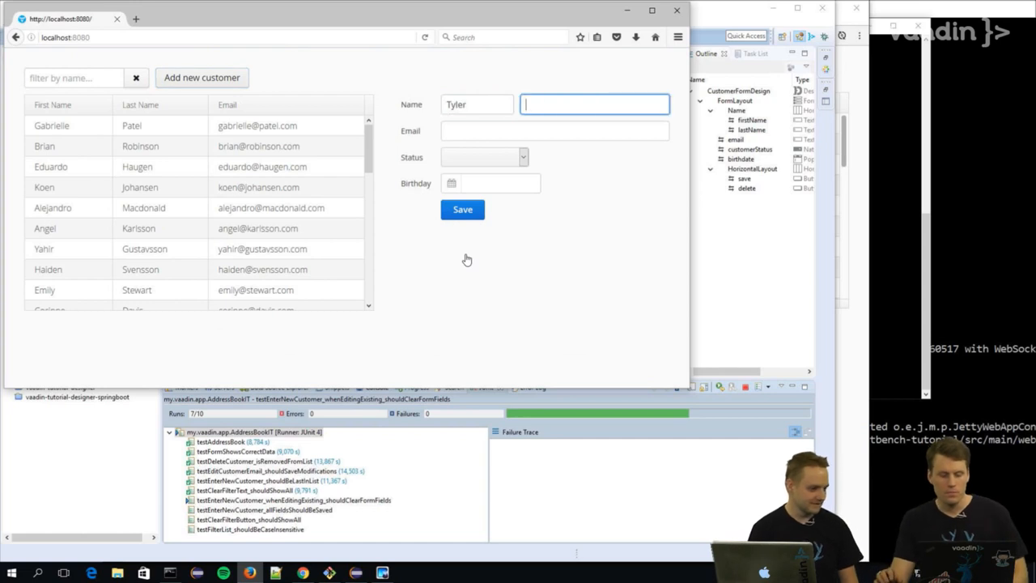
pyautogui.click(68, 250)
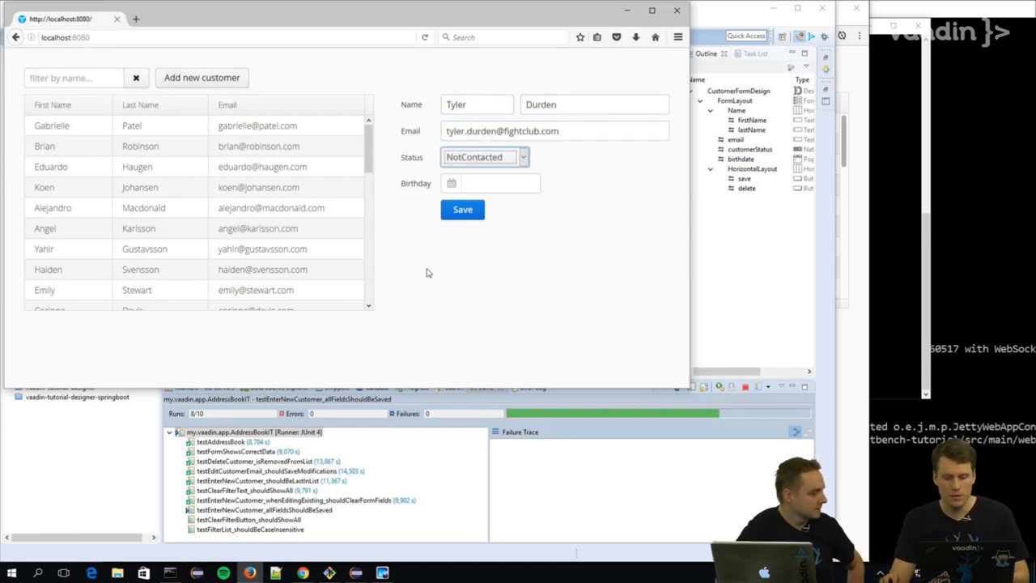
pyautogui.click(463, 209)
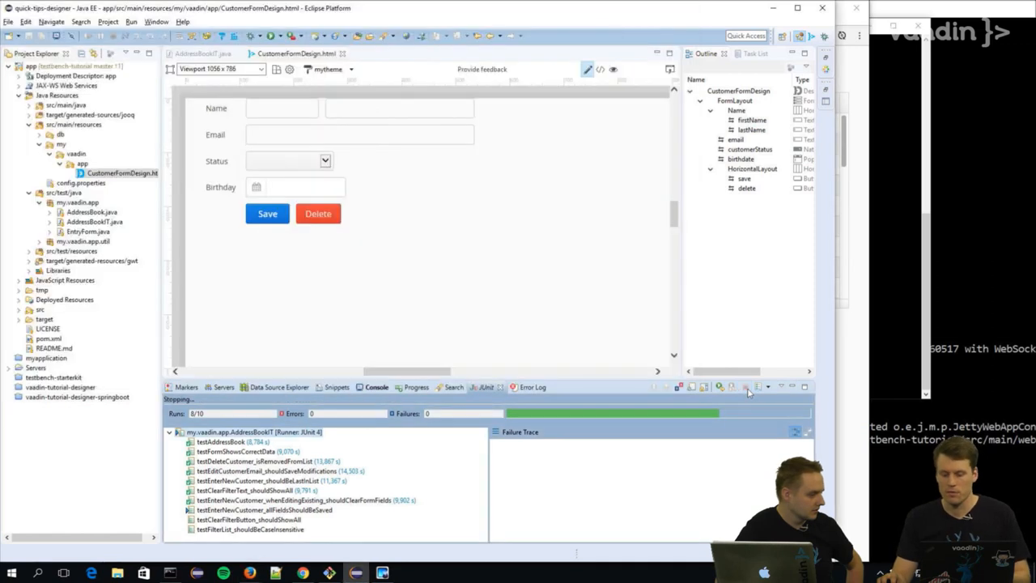
# Step: Switch to Chrome's Jenkins tab and view build #54's test report with all 10 tests passing
pyautogui.press('alt+tab')
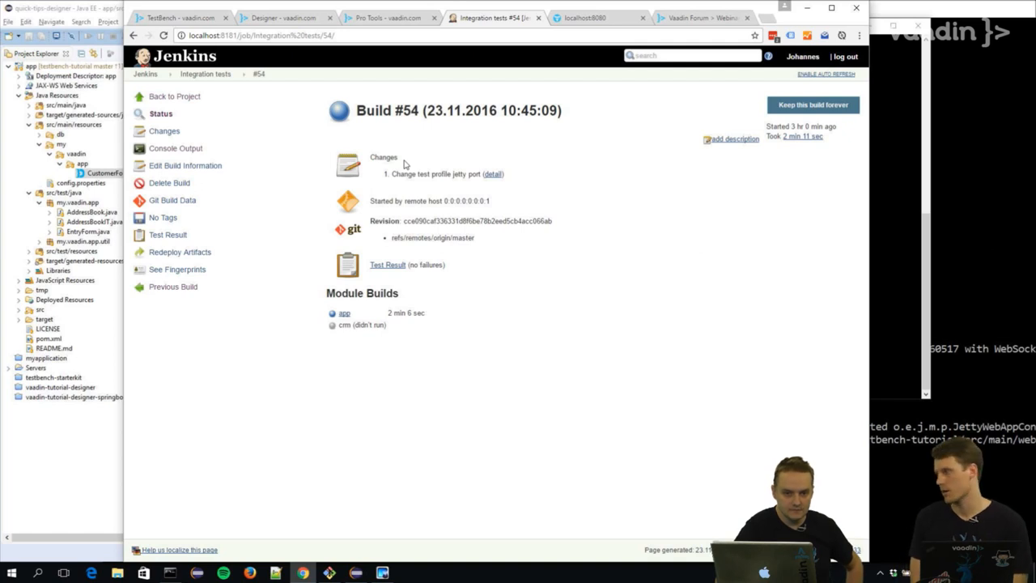
pyautogui.moveTo(401, 273)
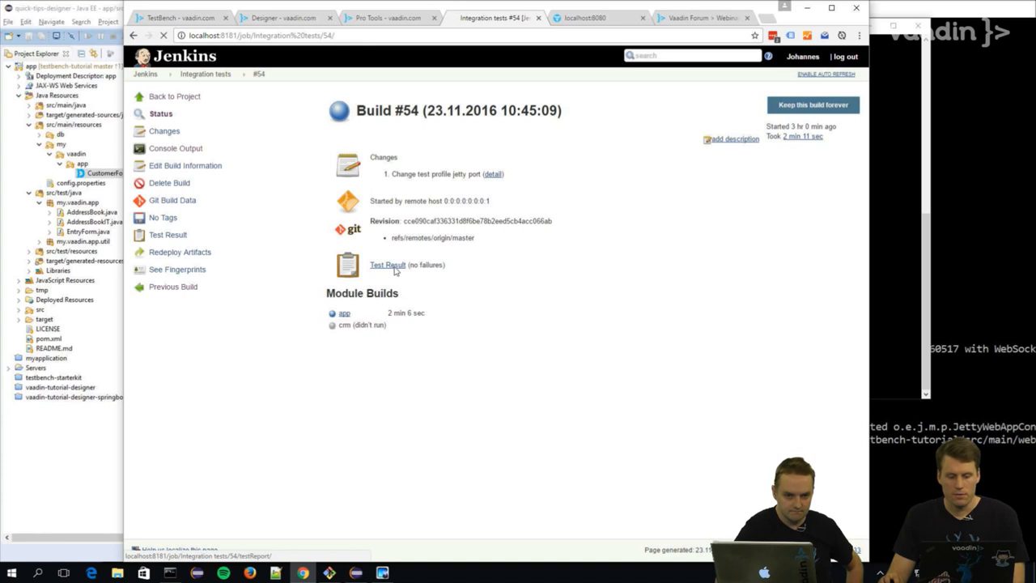
pyautogui.click(387, 265)
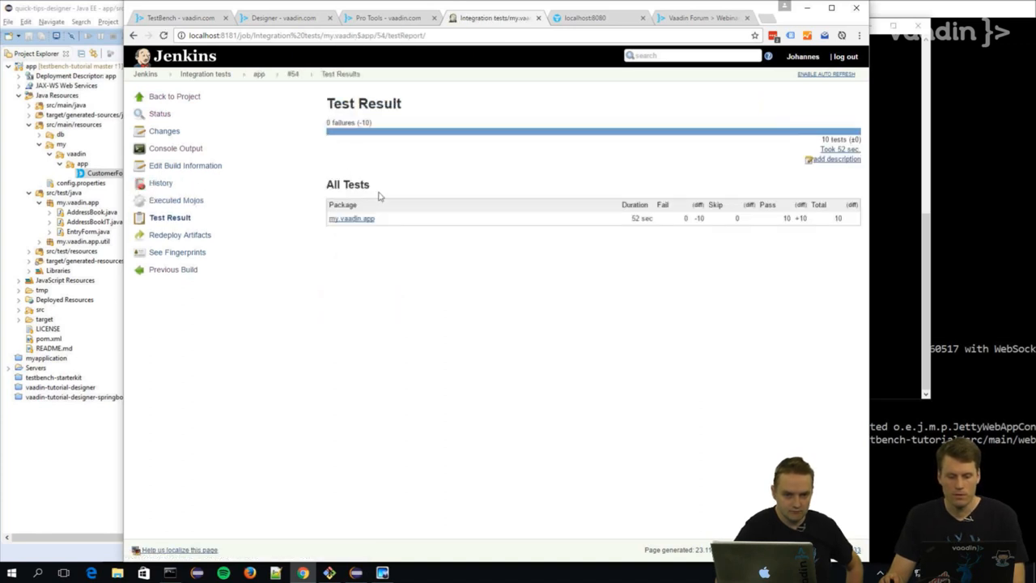
pyautogui.click(351, 217)
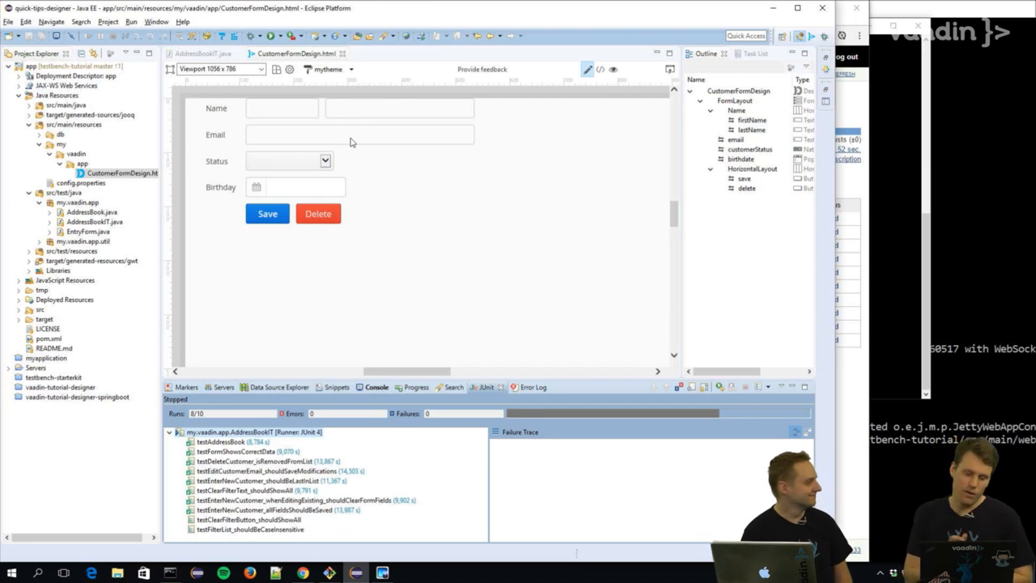
pyautogui.moveTo(666, 165)
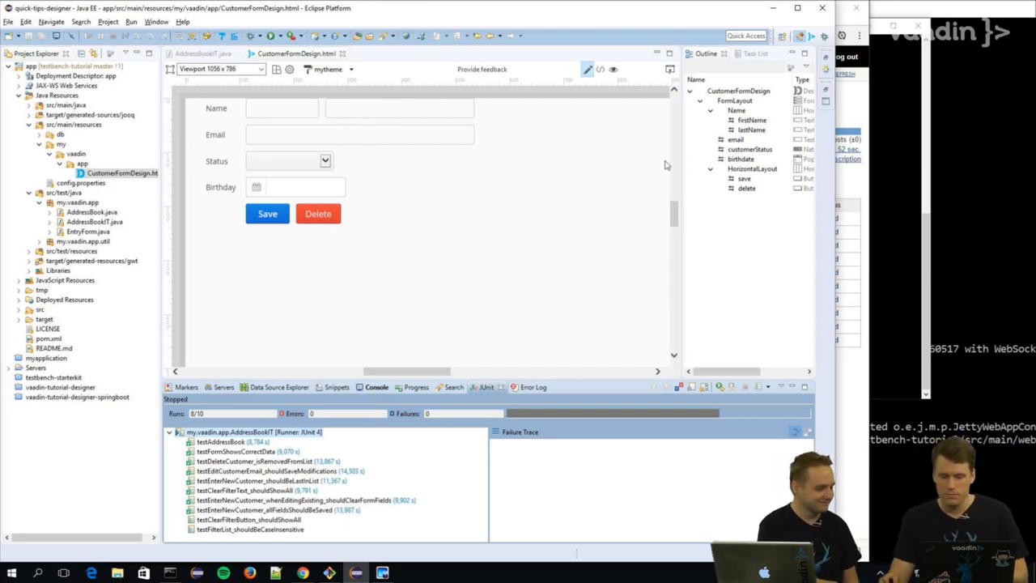
pyautogui.moveTo(392, 162)
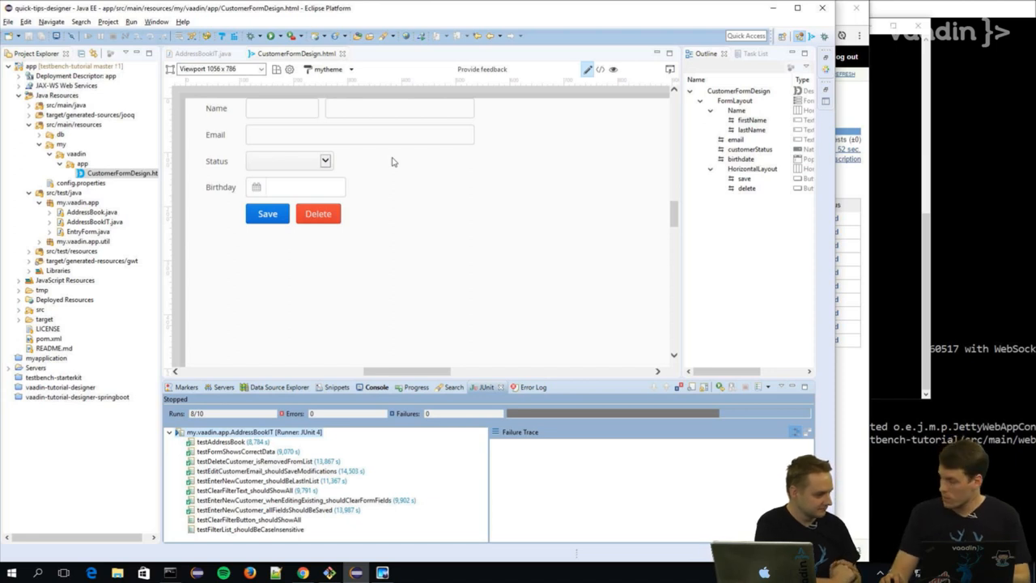
pyautogui.moveTo(351, 246)
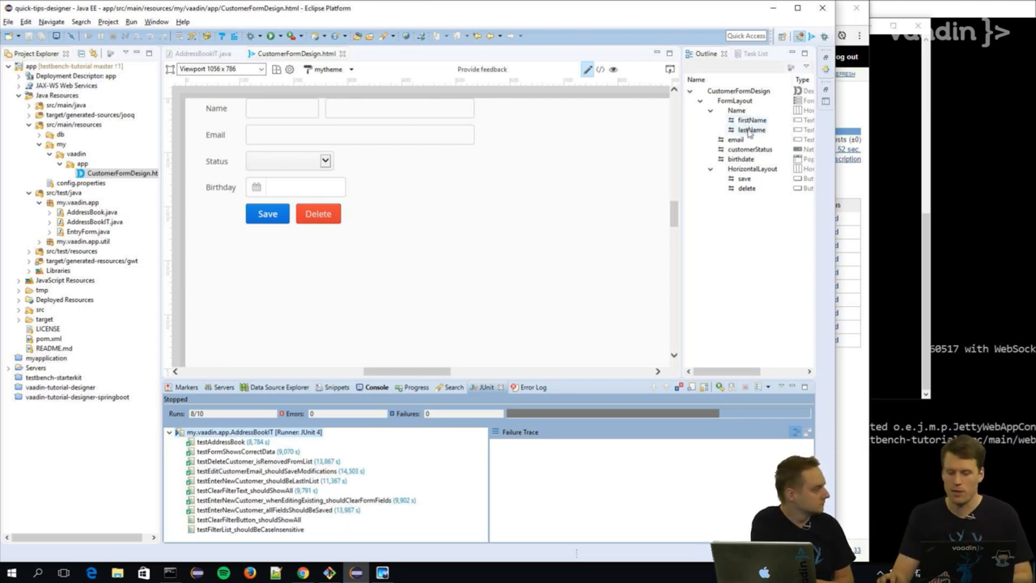
# Step: Select the lastName field in the CustomerFormDesign outline to edit its id
pyautogui.click(398, 107)
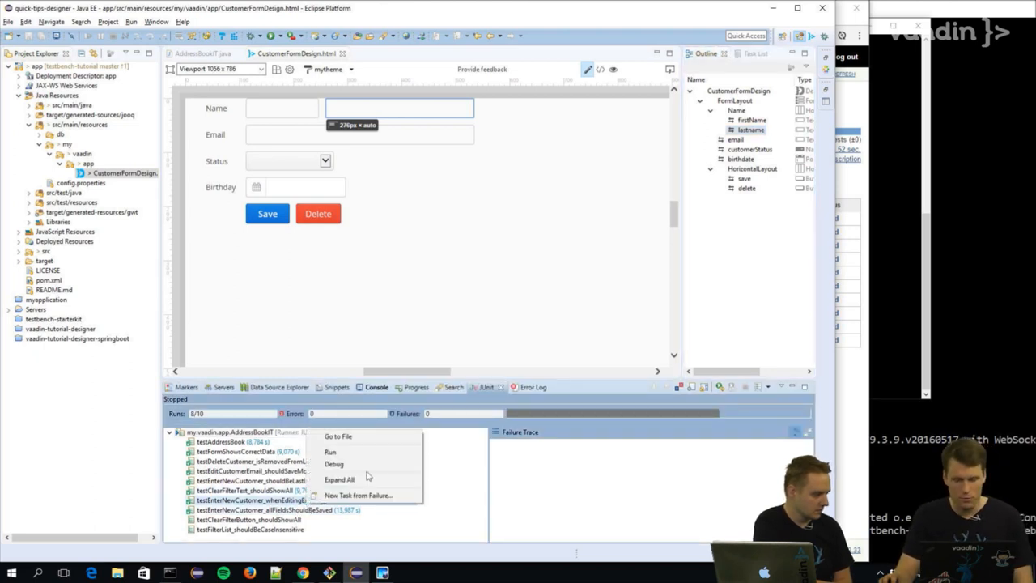
# Step: Run only the clear-form-fields test, see it fail, and jump to its failing Durden assertion in AddressBookIT.java
pyautogui.click(330, 450)
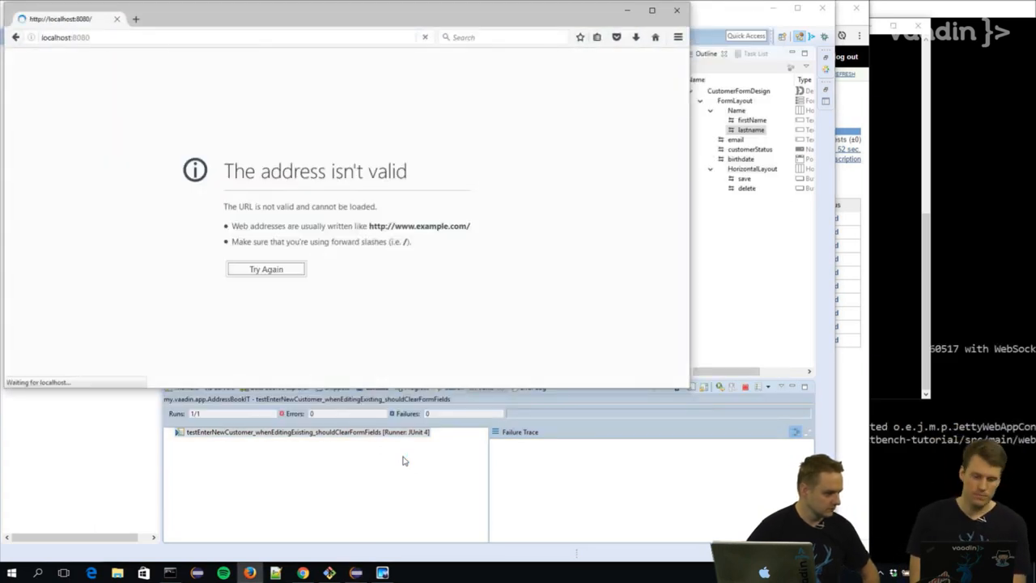
pyautogui.click(424, 37)
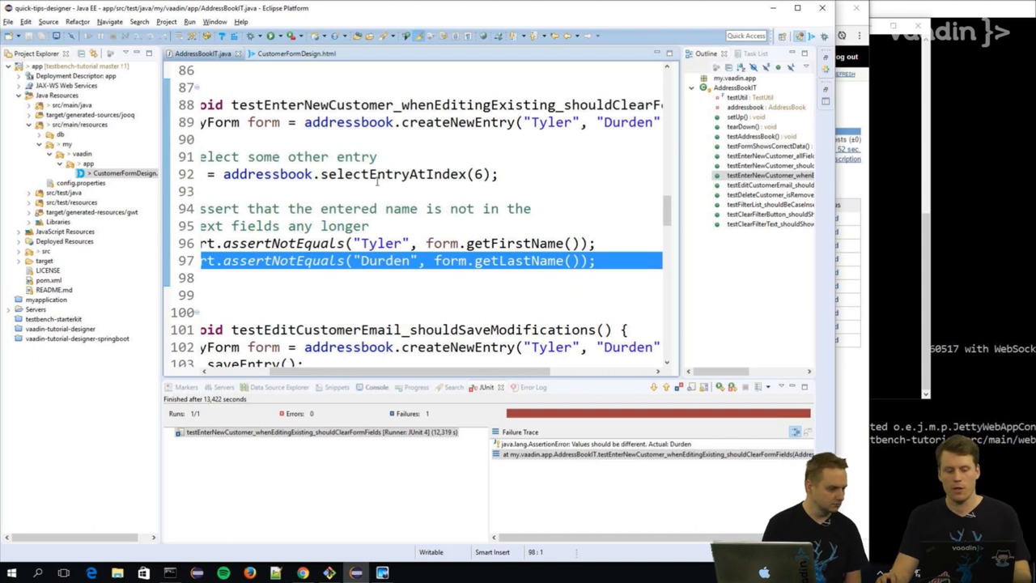
# Step: Launch a Git Bash terminal in the testbench-tutorial repository on master
pyautogui.click(376, 175)
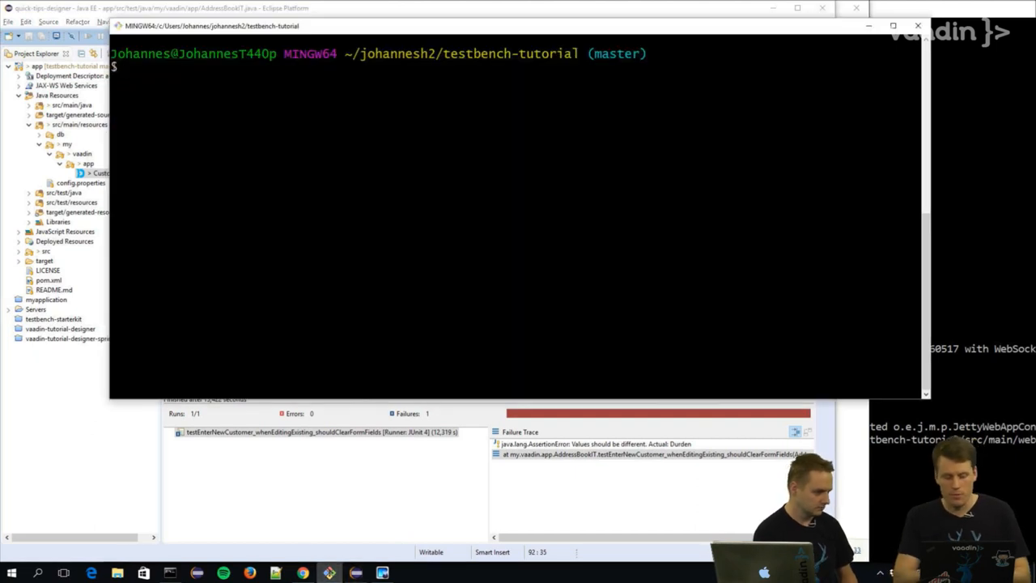
# Step: Check git status, commit the change as 'I made a huuuge mistake' and push it to the mylocal remote
pyautogui.write('git status')
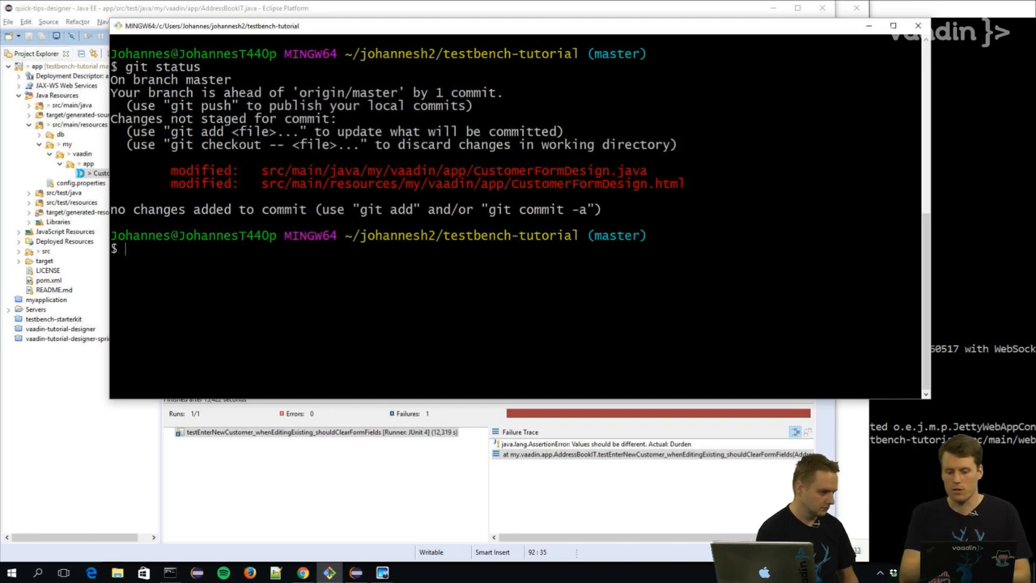
pyautogui.write('gt')
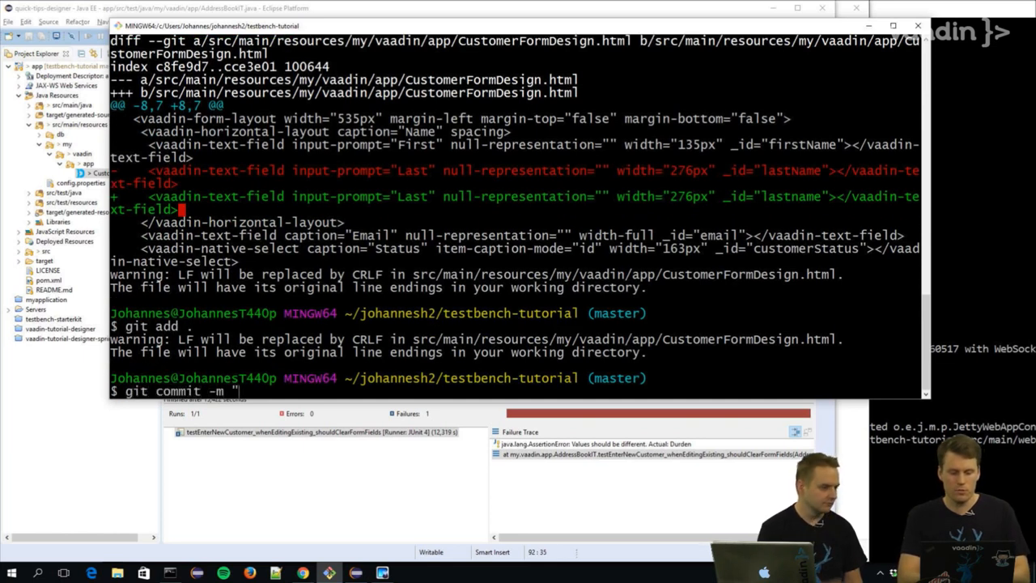
pyautogui.write('I made')
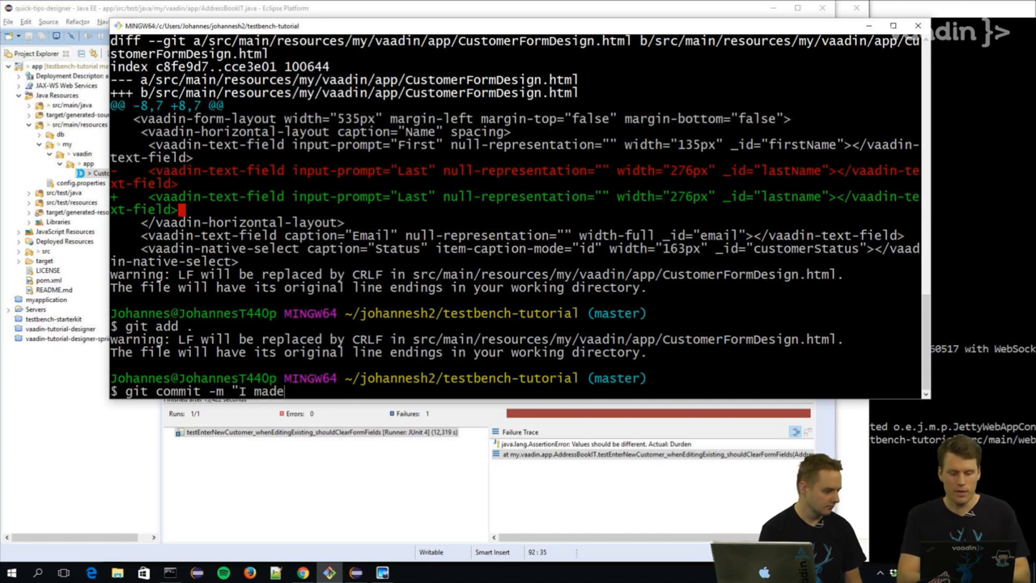
pyautogui.write('a huuuge mistake"')
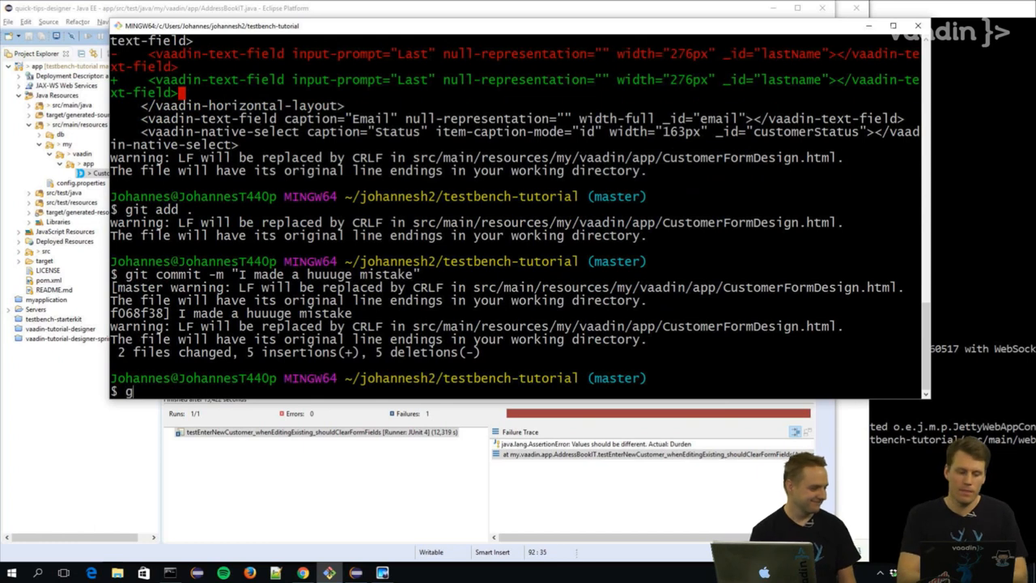
pyautogui.write('it push myloca')
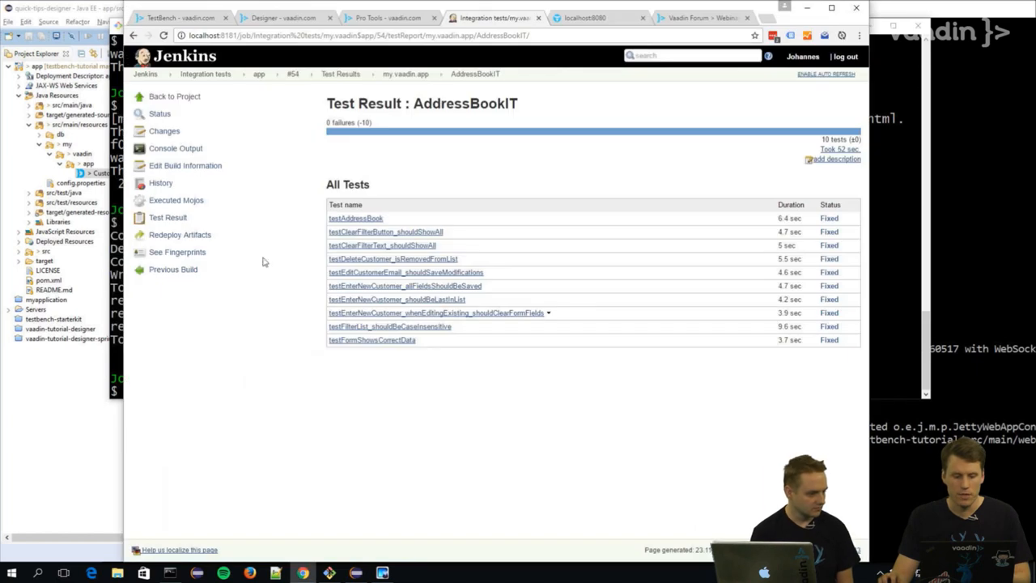
# Step: Navigate back to the Integration tests project and open the in-progress build #55
pyautogui.click(175, 97)
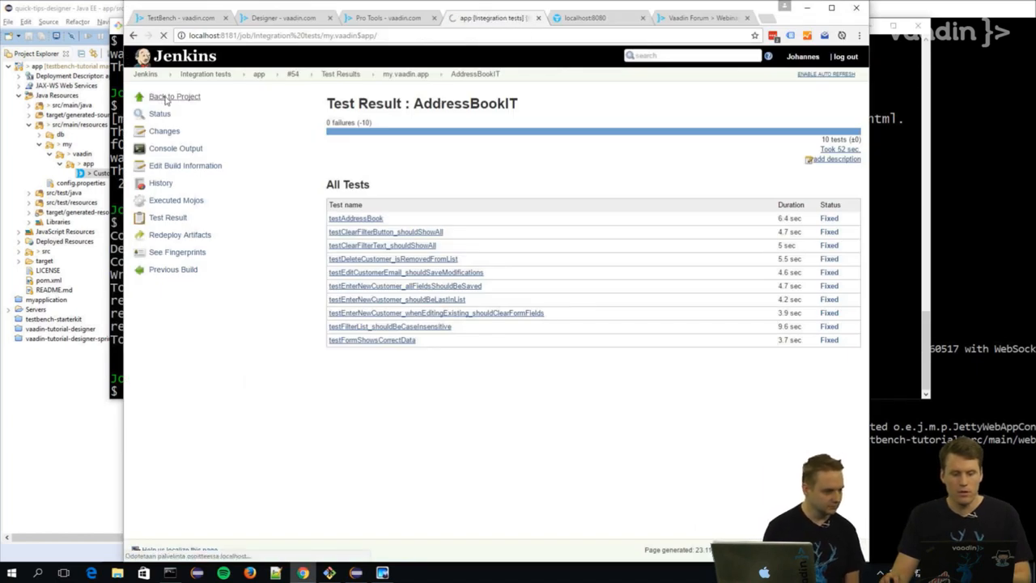
pyautogui.click(175, 97)
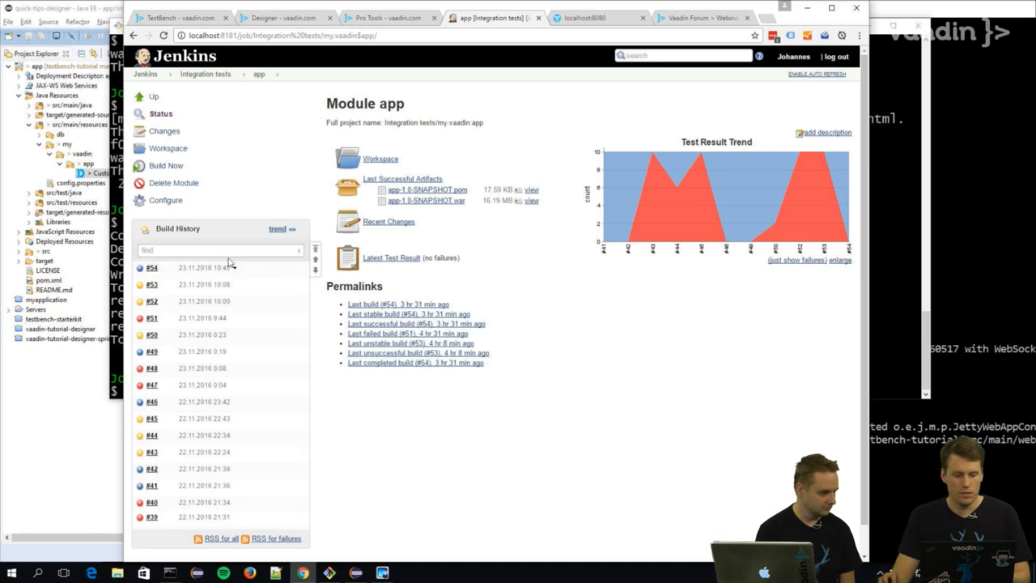
pyautogui.click(204, 74)
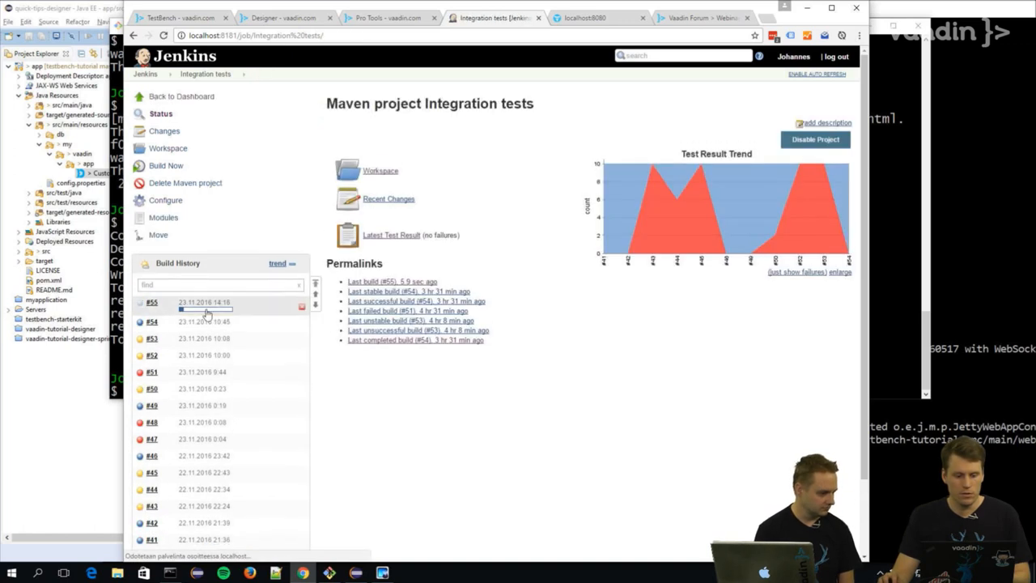
pyautogui.click(152, 303)
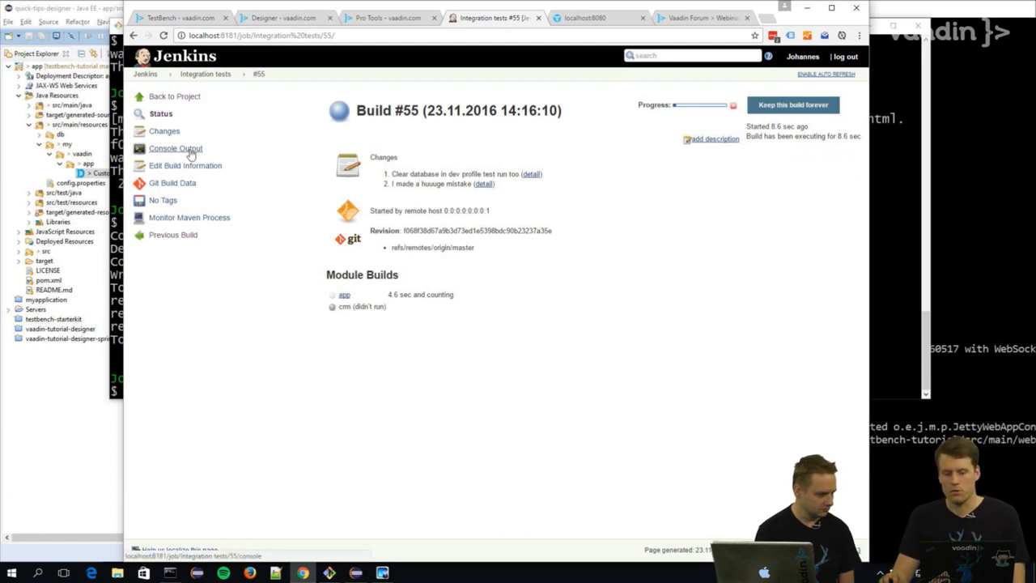
pyautogui.moveTo(450, 319)
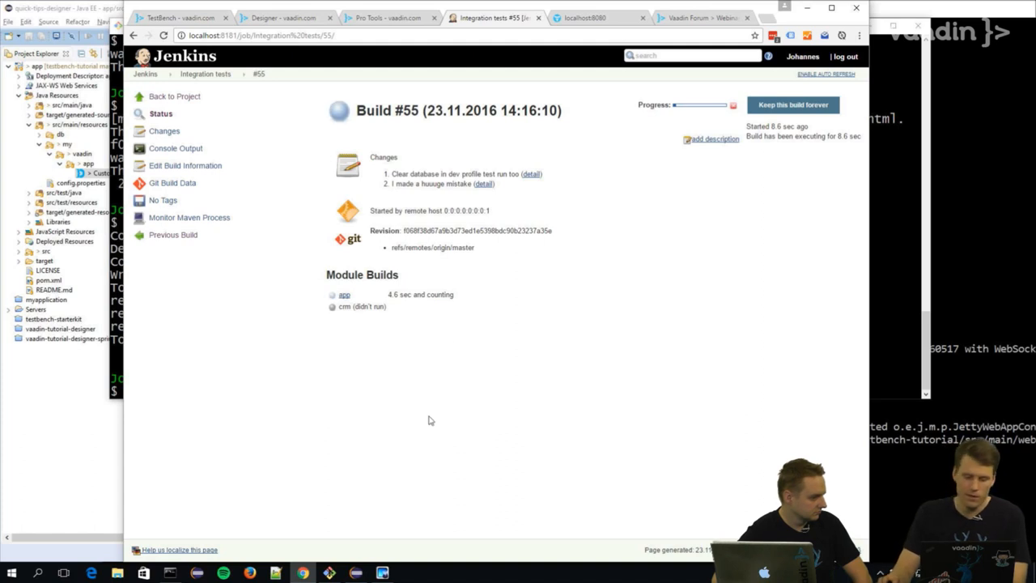
pyautogui.moveTo(429, 346)
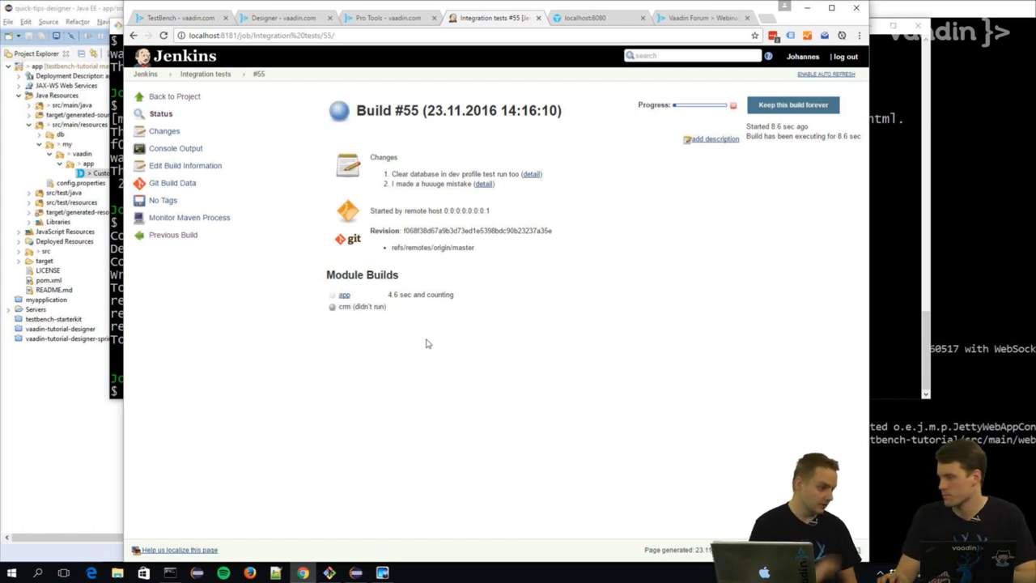
pyautogui.moveTo(505, 255)
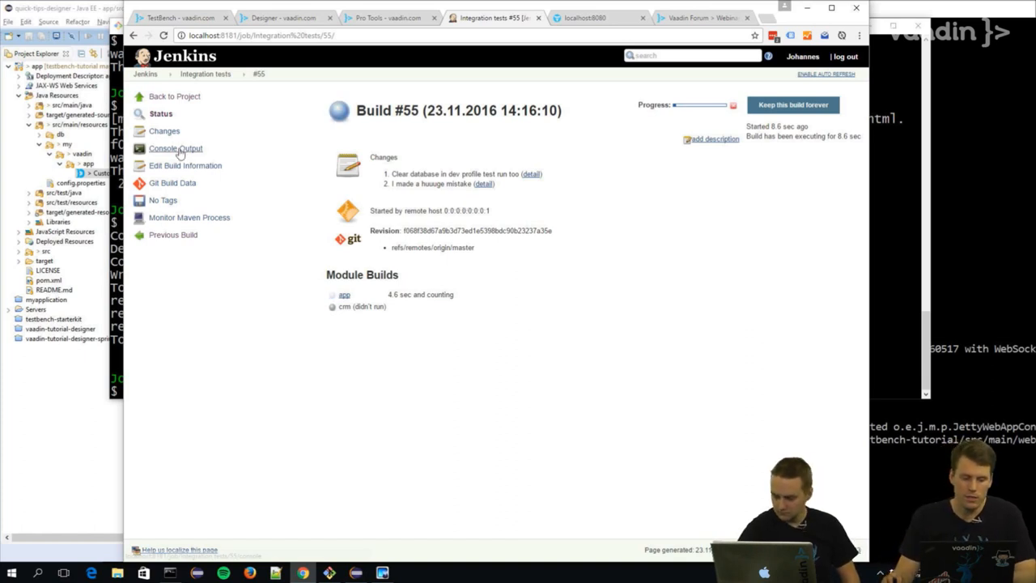
# Step: Read build #55's console log showing the TestBench tests running, then return to Eclipse
pyautogui.click(175, 149)
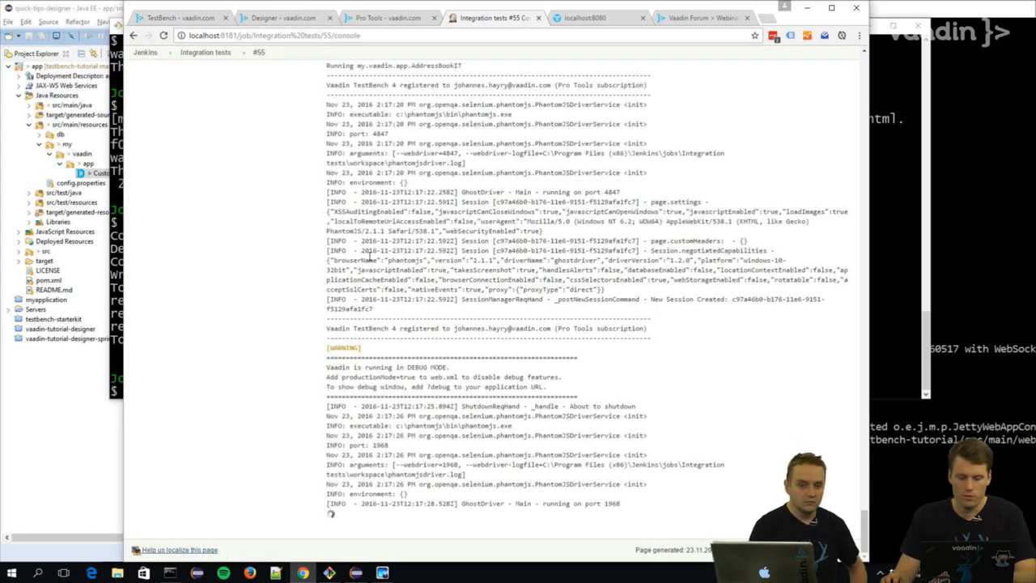
pyautogui.scroll(-3)
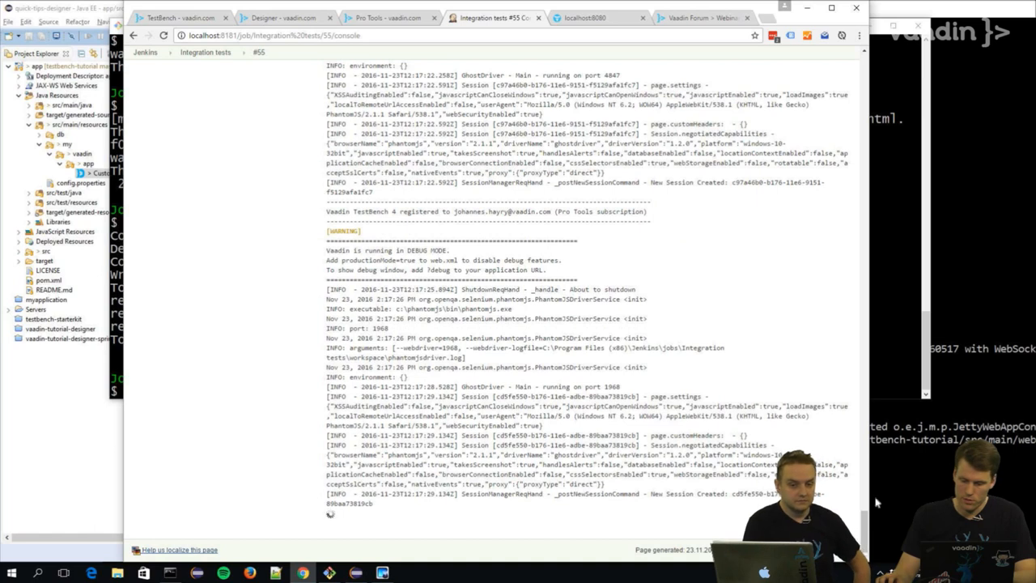
pyautogui.scroll(-3)
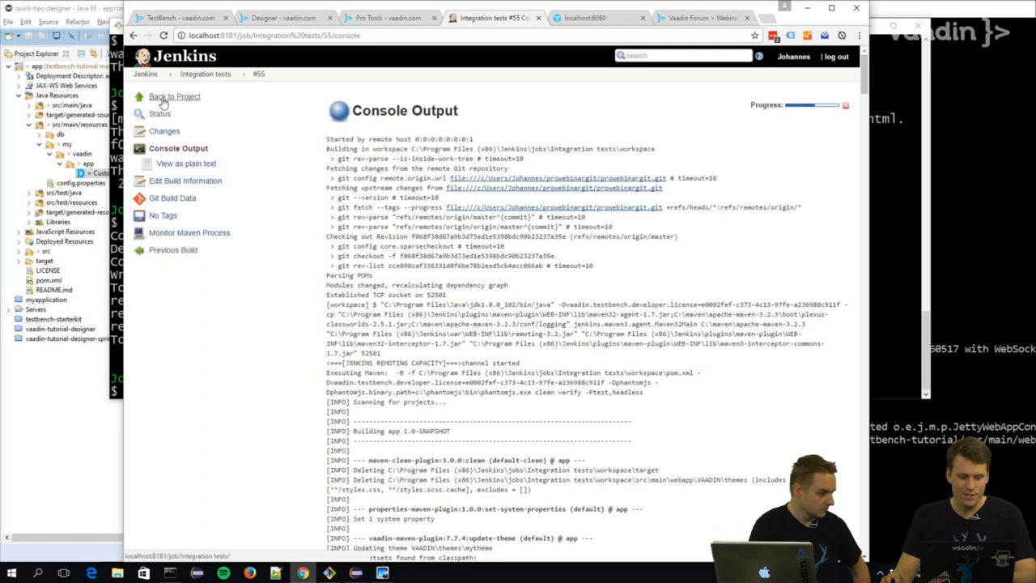
pyautogui.click(174, 97)
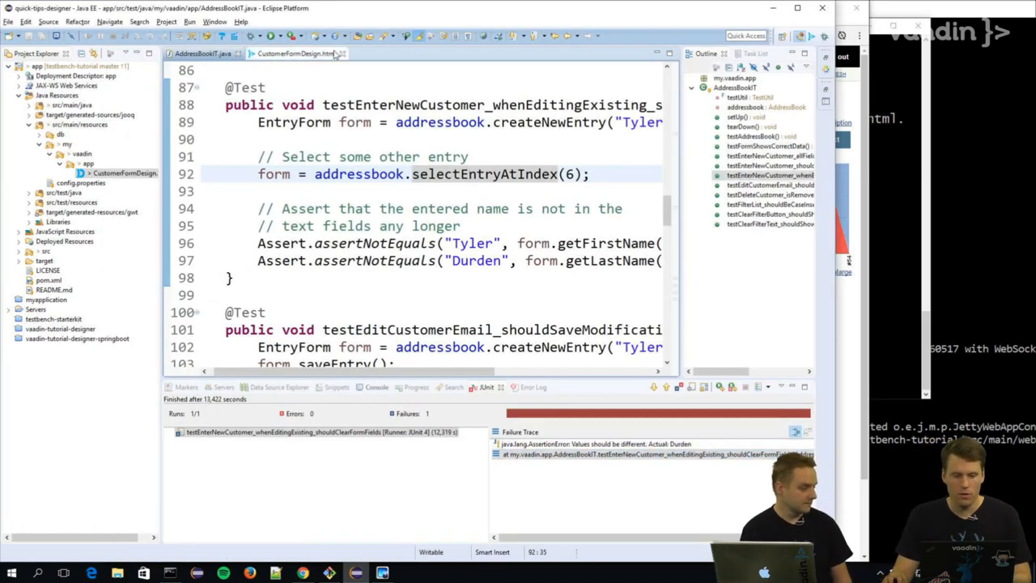
# Step: Inspect the lastName field in CustomerFormDesign.html, then rerun the clear-form-fields test so it passes 1 of 1
pyautogui.click(294, 53)
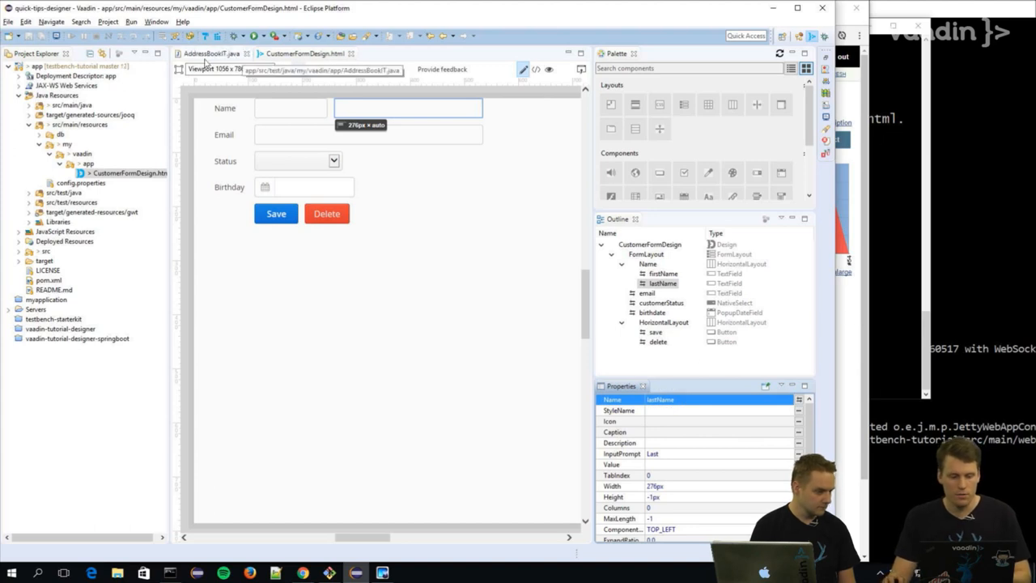
pyautogui.click(207, 53)
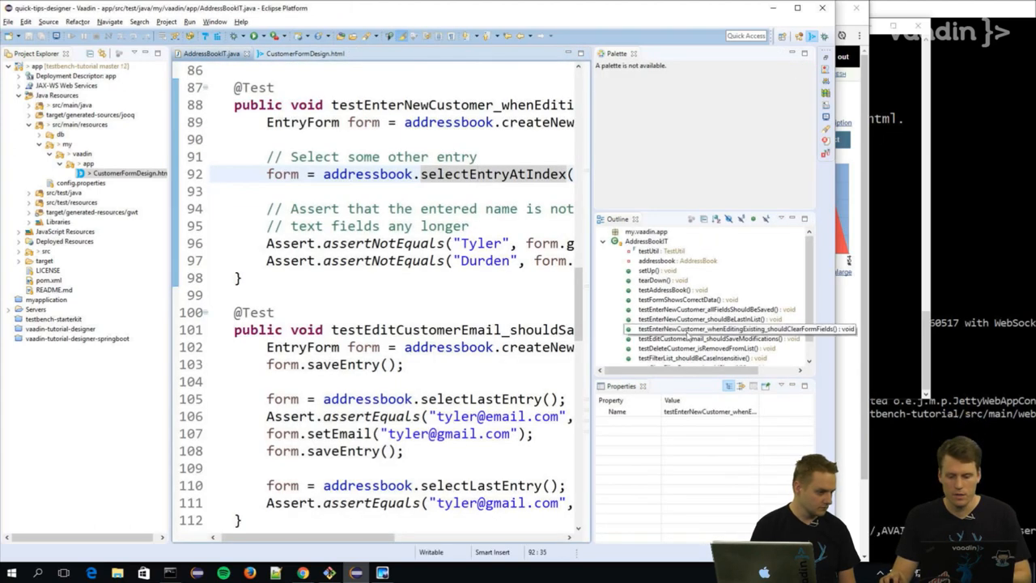
pyautogui.click(712, 328)
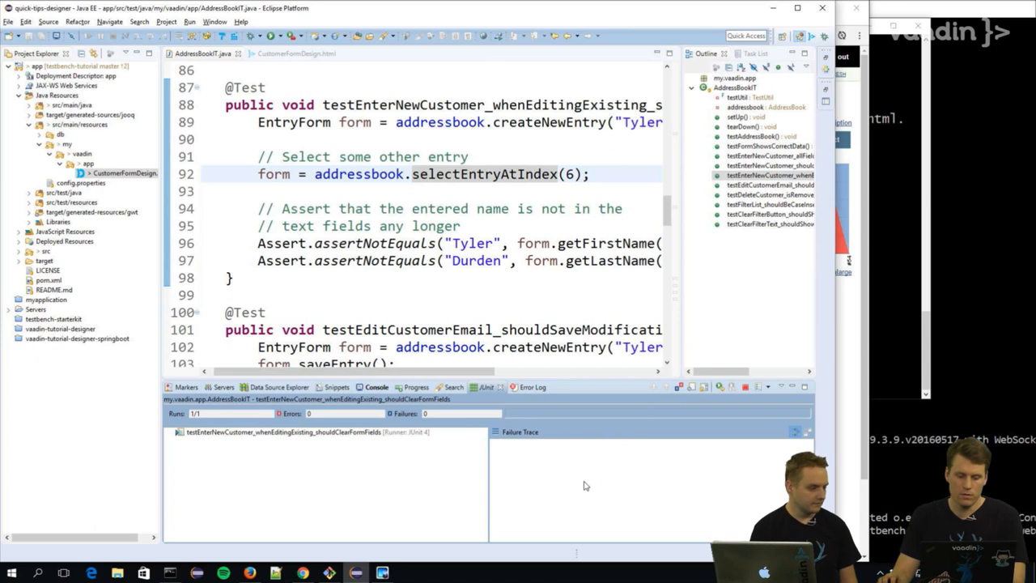
pyautogui.moveTo(573, 497)
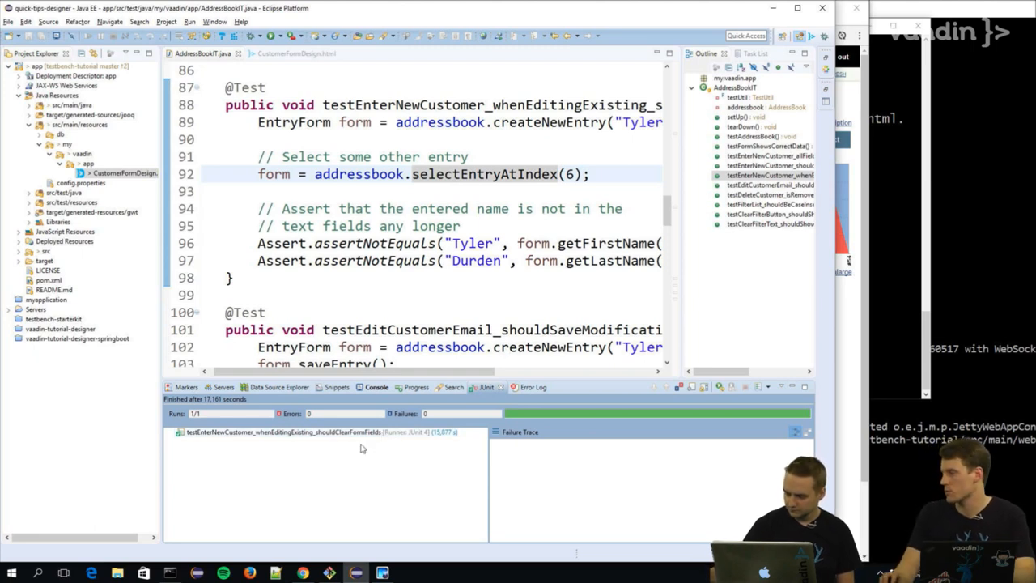
pyautogui.moveTo(362, 453)
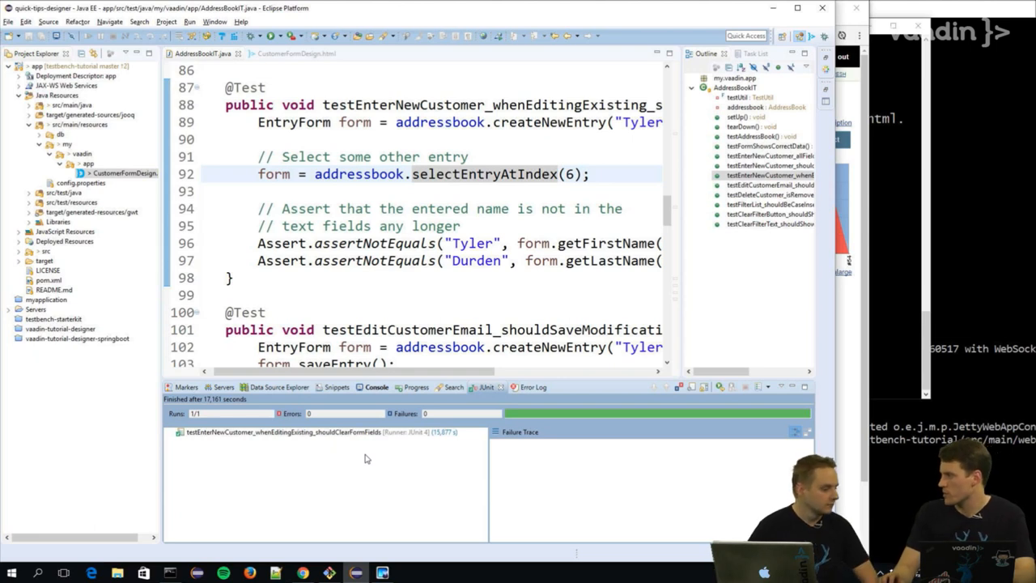
pyautogui.moveTo(599, 457)
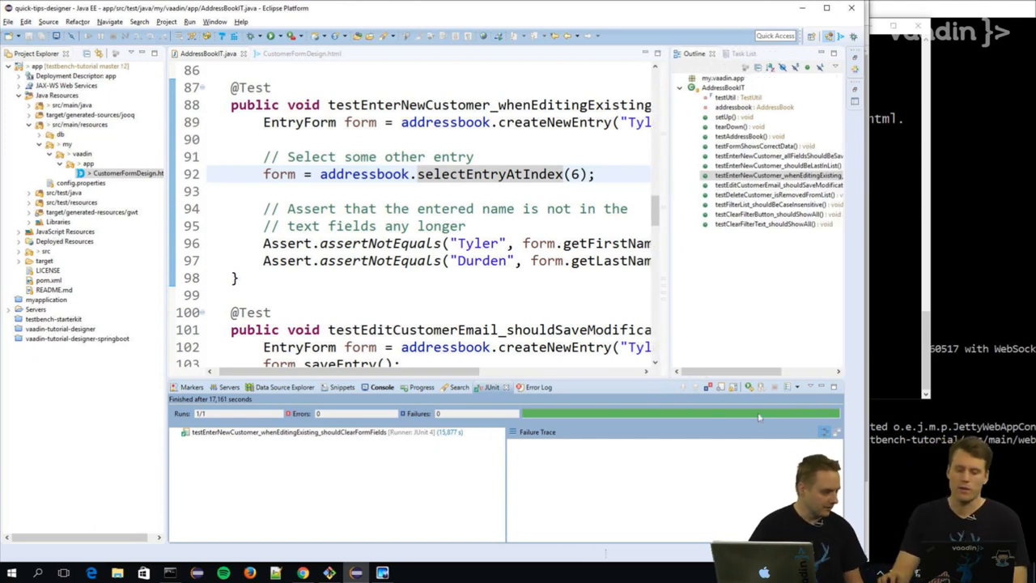
# Step: Switch to Jenkins and open finished build #55 showing 2 AddressBookIT test failures
pyautogui.press('alt+tab')
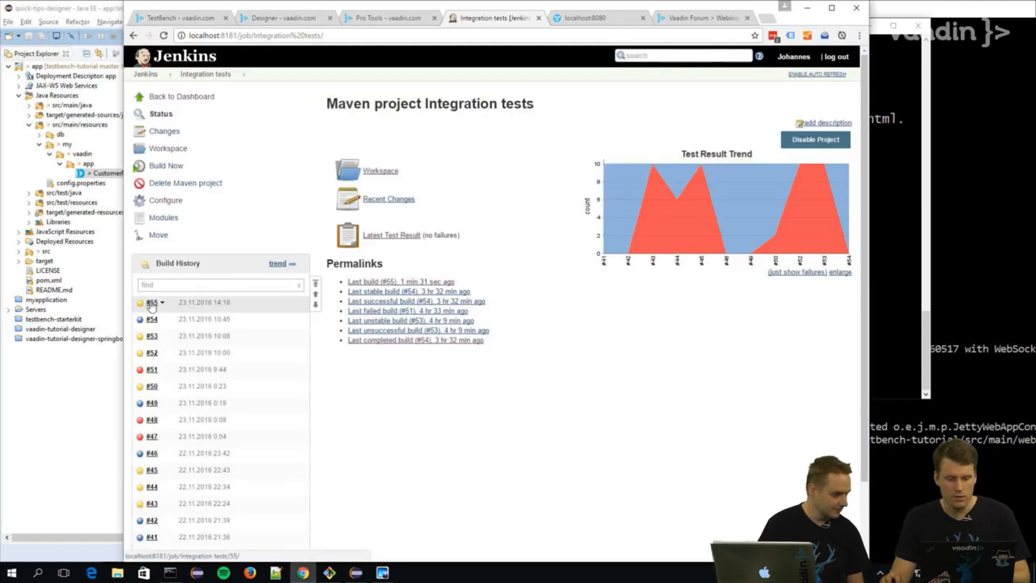
pyautogui.click(152, 302)
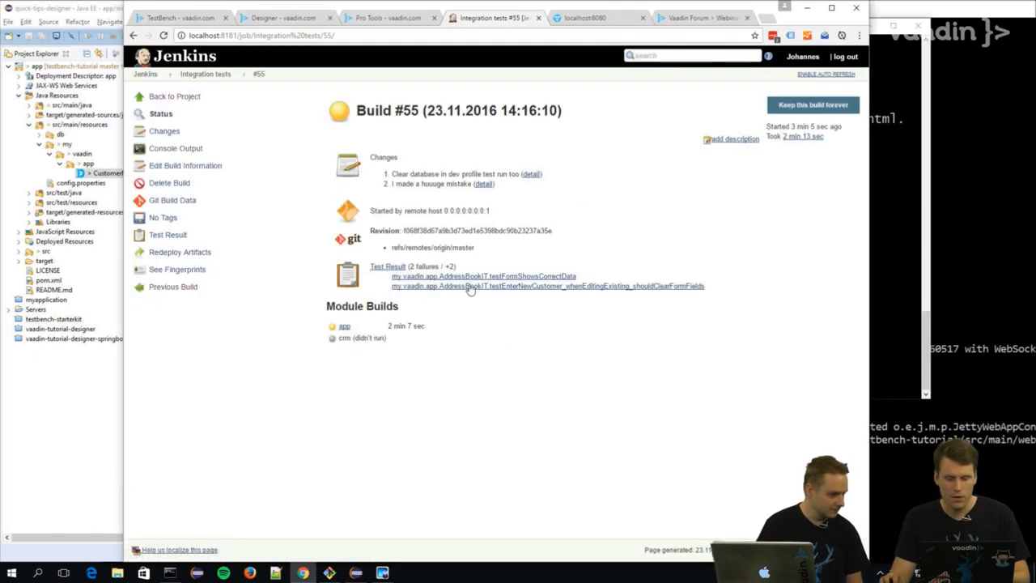
pyautogui.moveTo(598, 359)
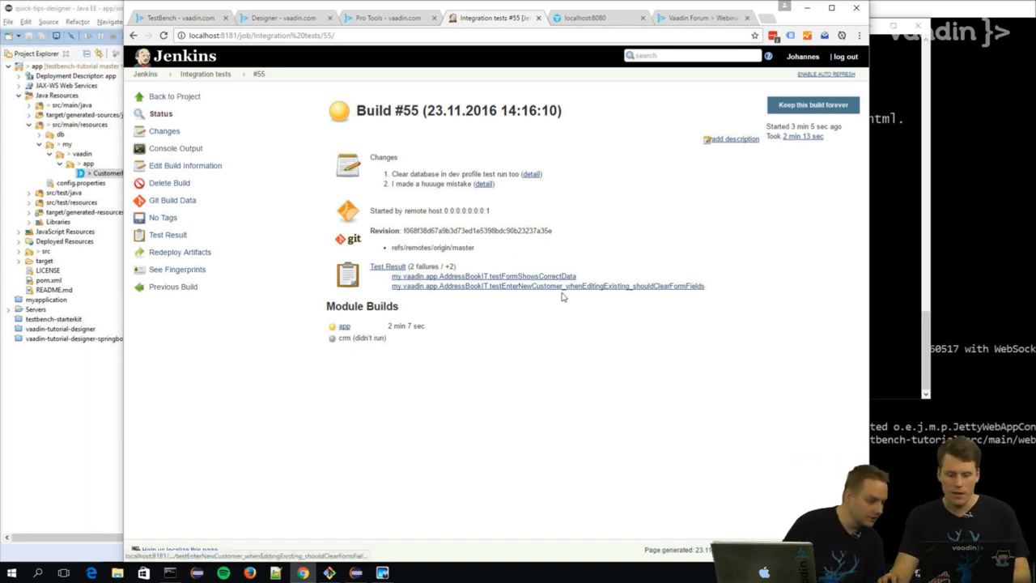
pyautogui.moveTo(647, 291)
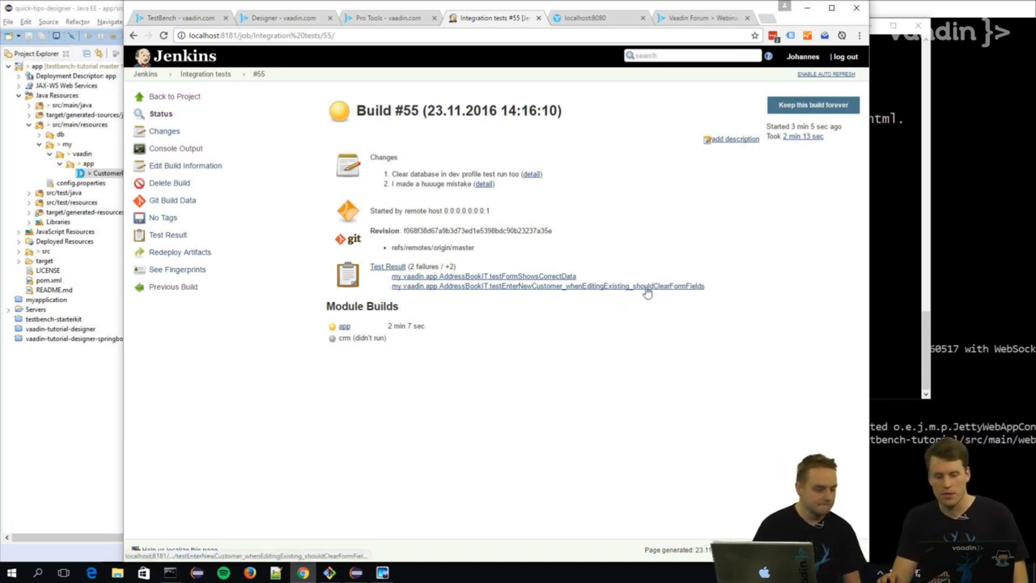